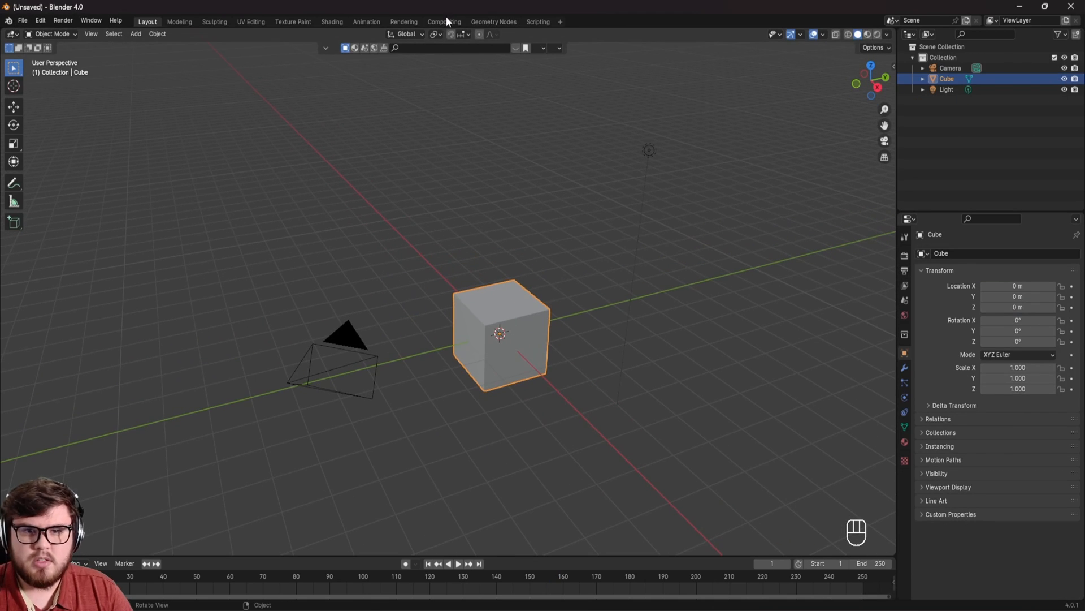
Switch to the Compositing workspace and enable Use Nodes to get a Composite node
left_click(444, 22)
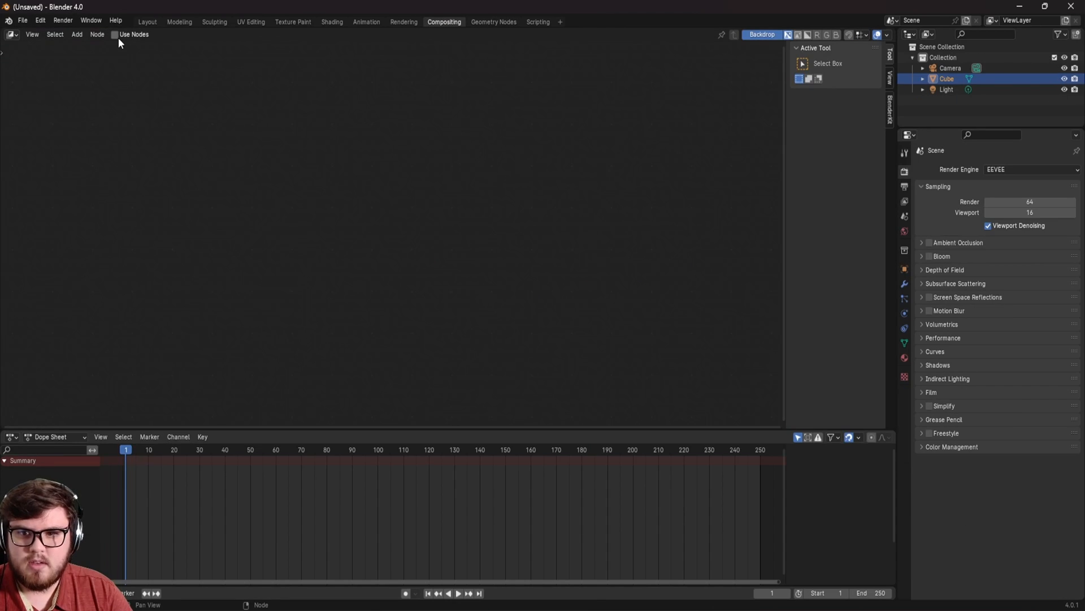
left_click(115, 35)
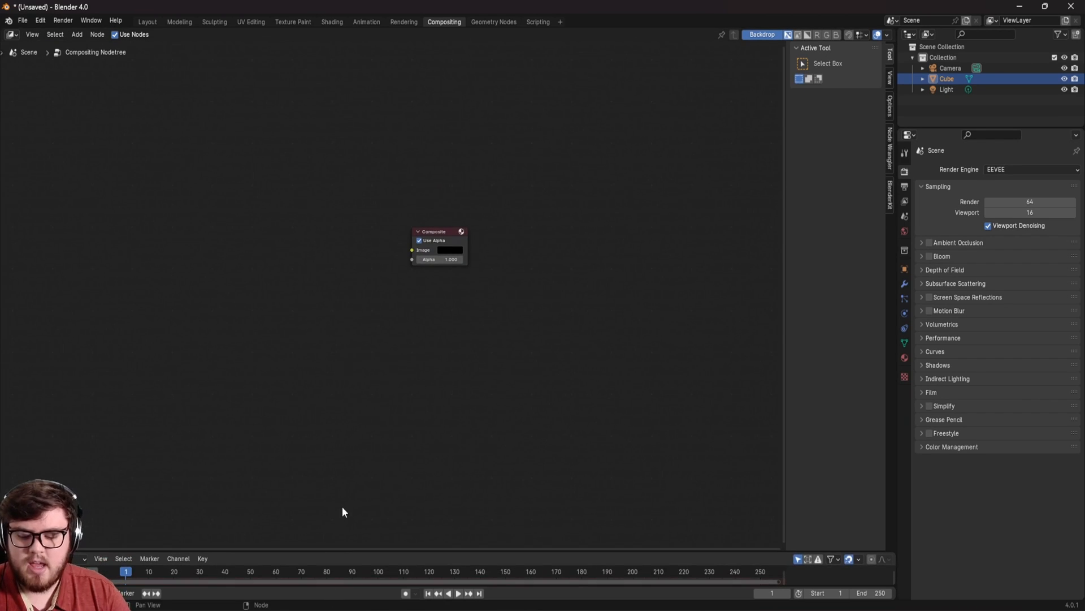
mouse_move(336, 432)
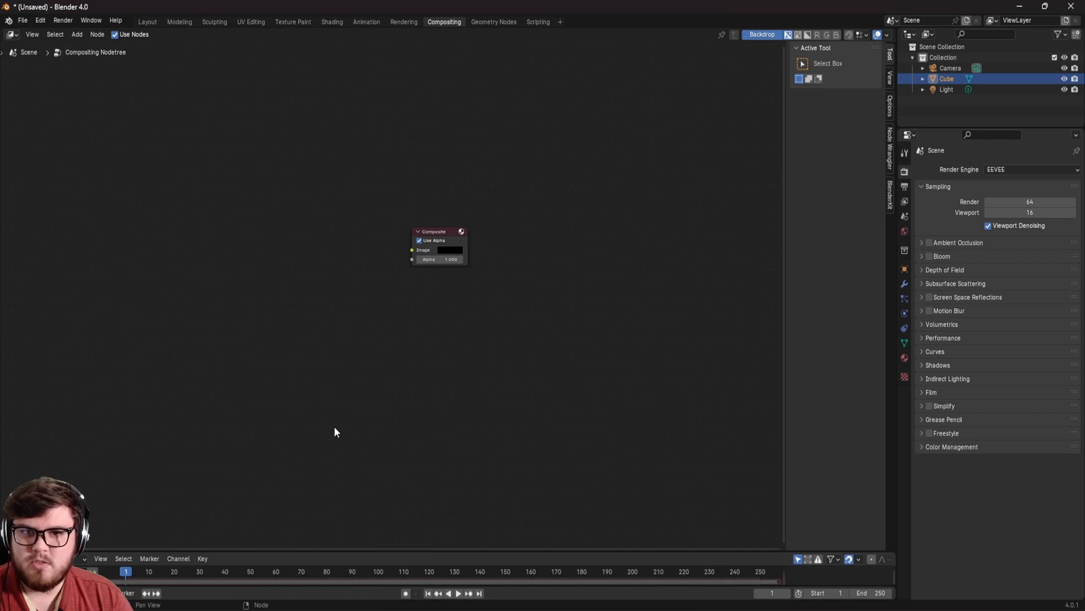
mouse_move(262, 249)
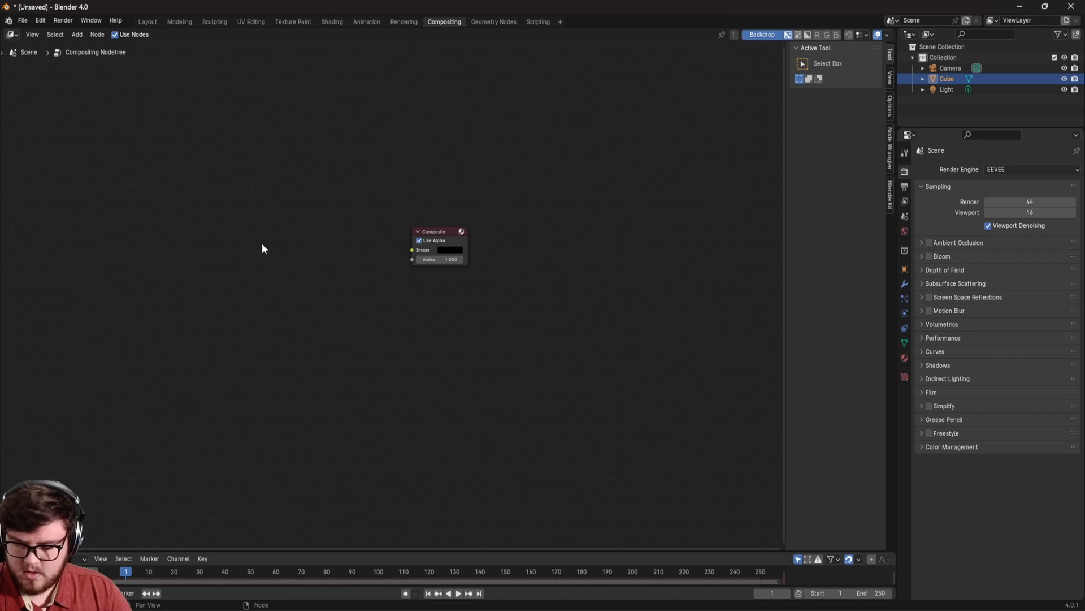
Add Image nodes loading the BG plate and Coke can render sequences
type("imag")
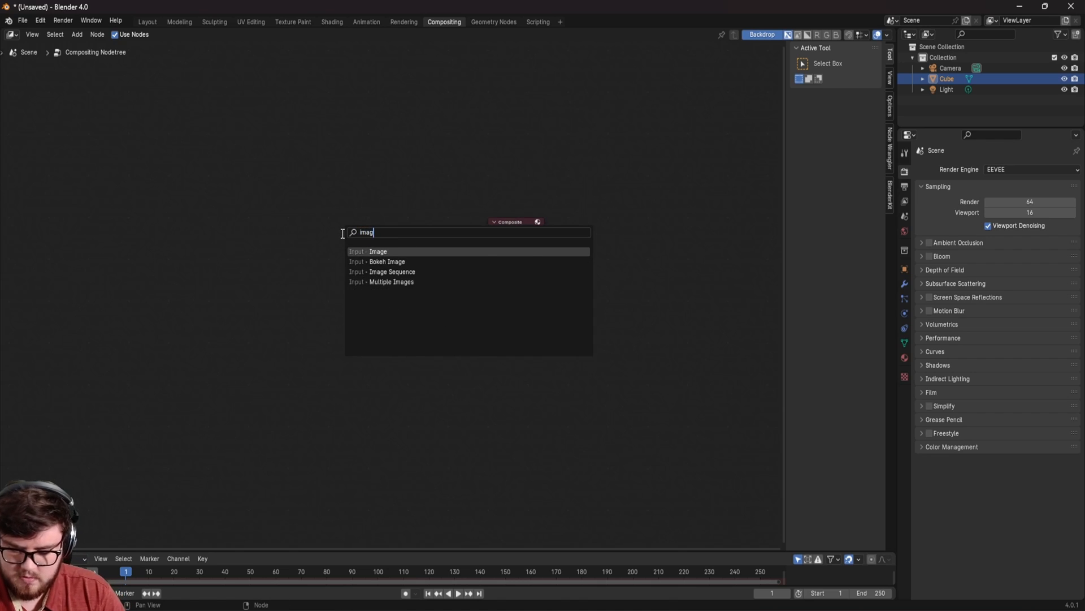
left_click(379, 251)
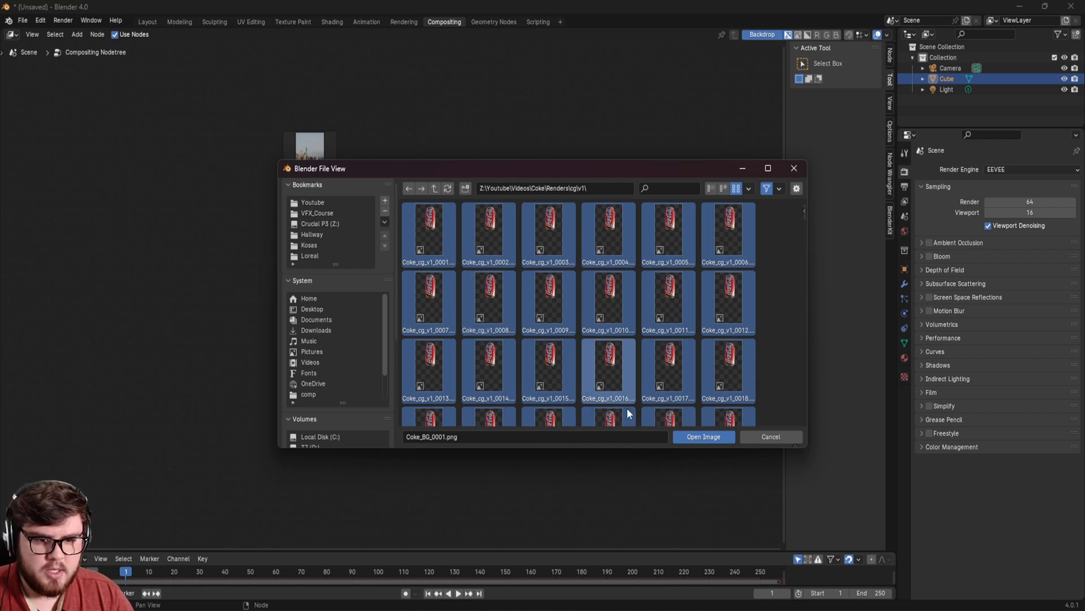
left_click(703, 437)
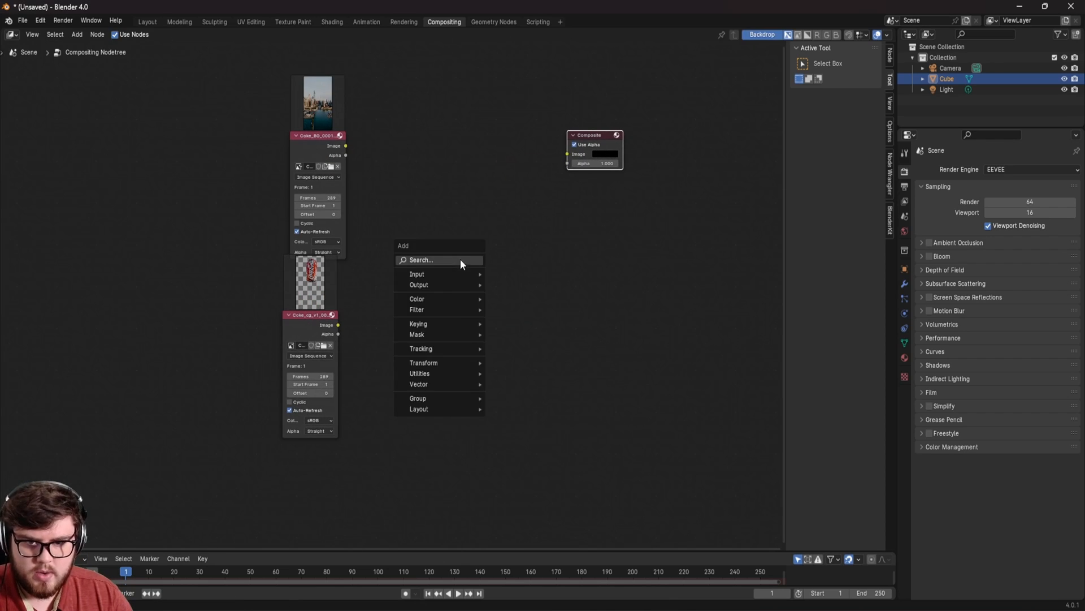
Add an Alpha Over node and connect the background image into it
type("alpha")
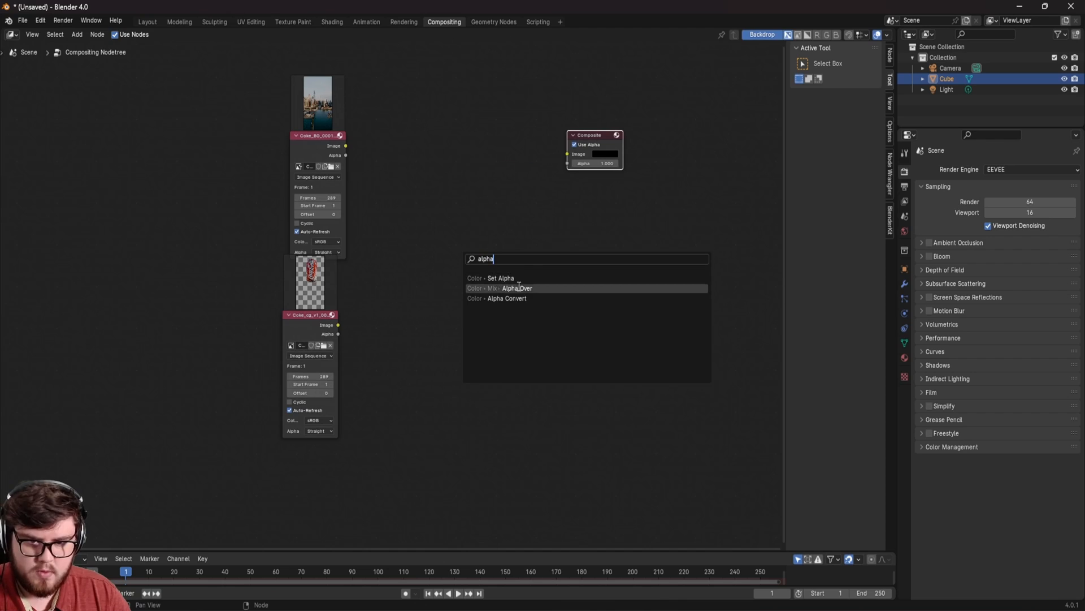
left_click(517, 288)
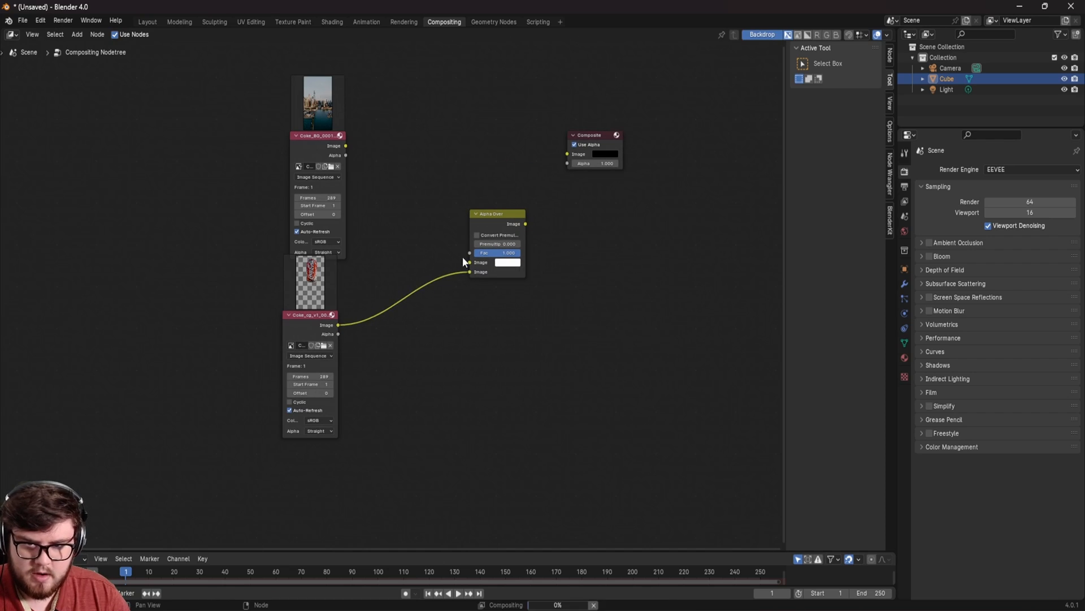
left_click_drag(345, 145, 470, 261)
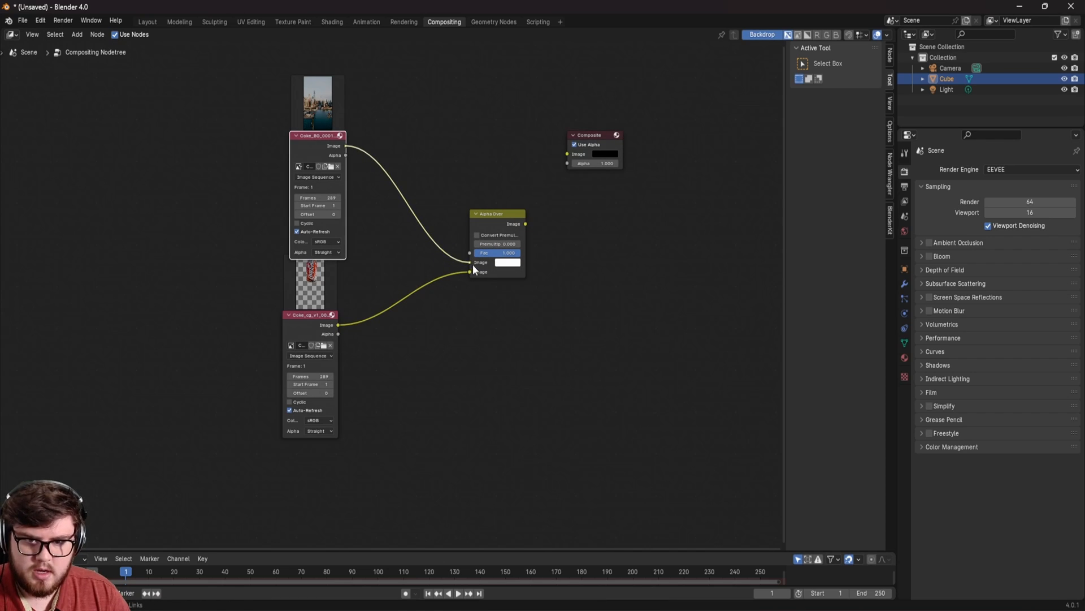
Enable the Node Wrangler add-on and set the colour management view transform to Standard
left_click(40, 20)
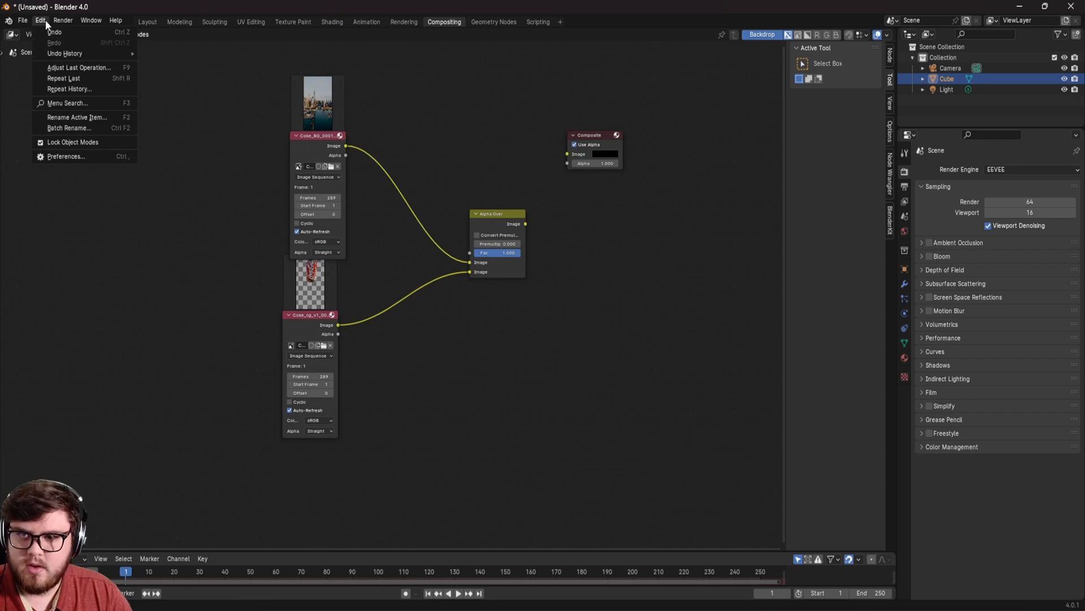
left_click(66, 156)
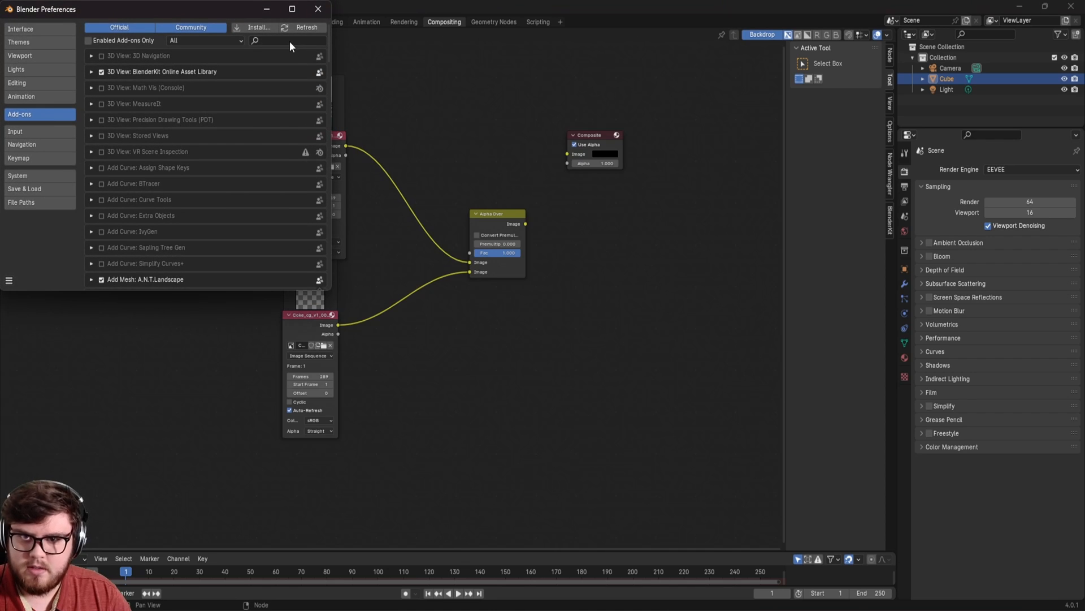
type("node")
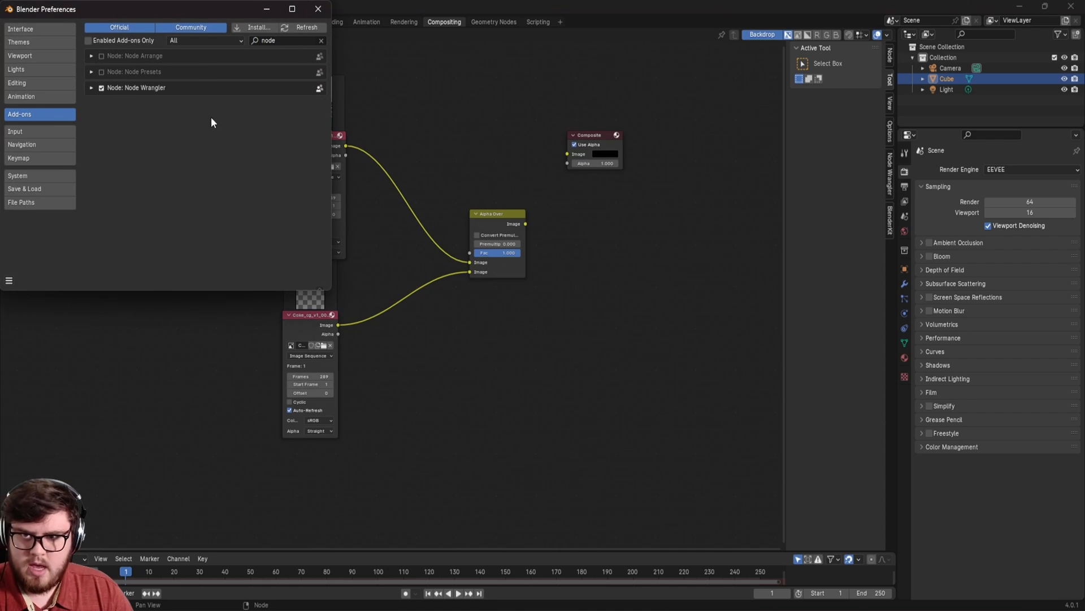
left_click(318, 10)
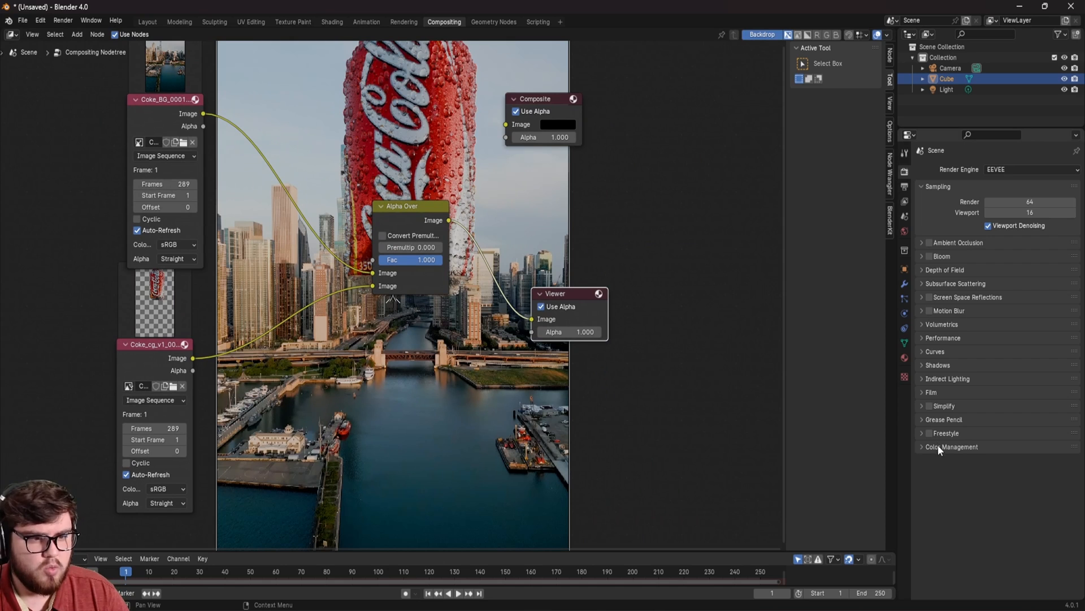
left_click(953, 446)
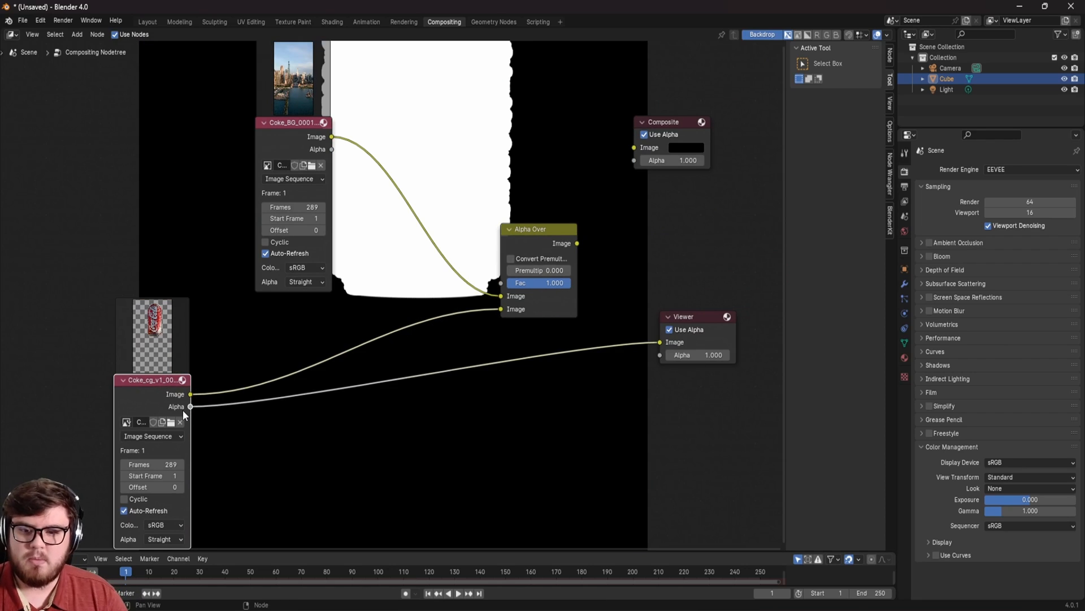
mouse_move(428, 159)
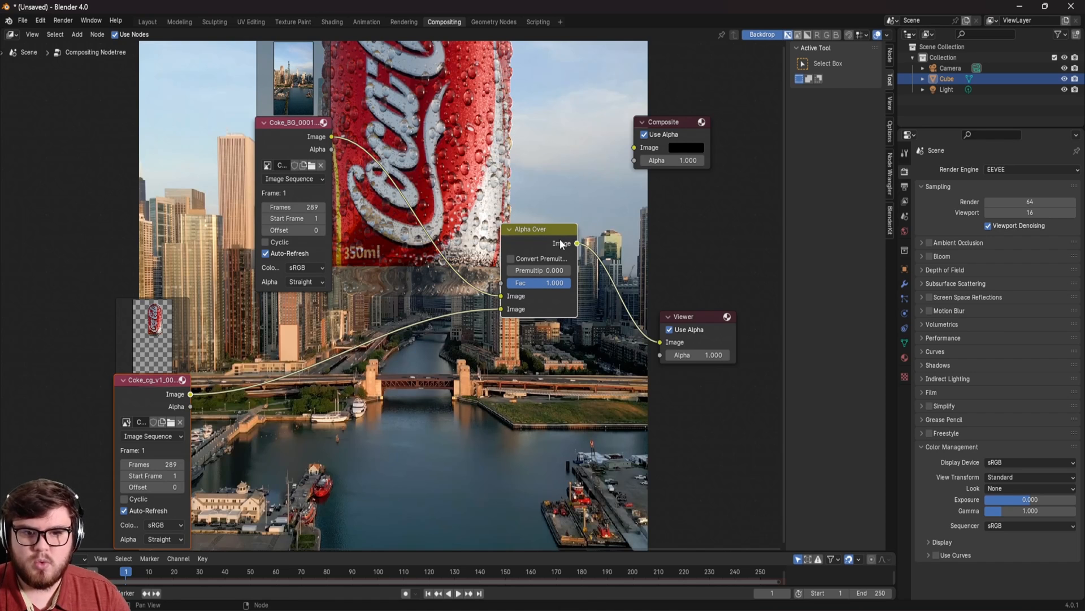
Insert an Alpha Convert node set To Premultiplied between the Coke render and Alpha Over
type("c")
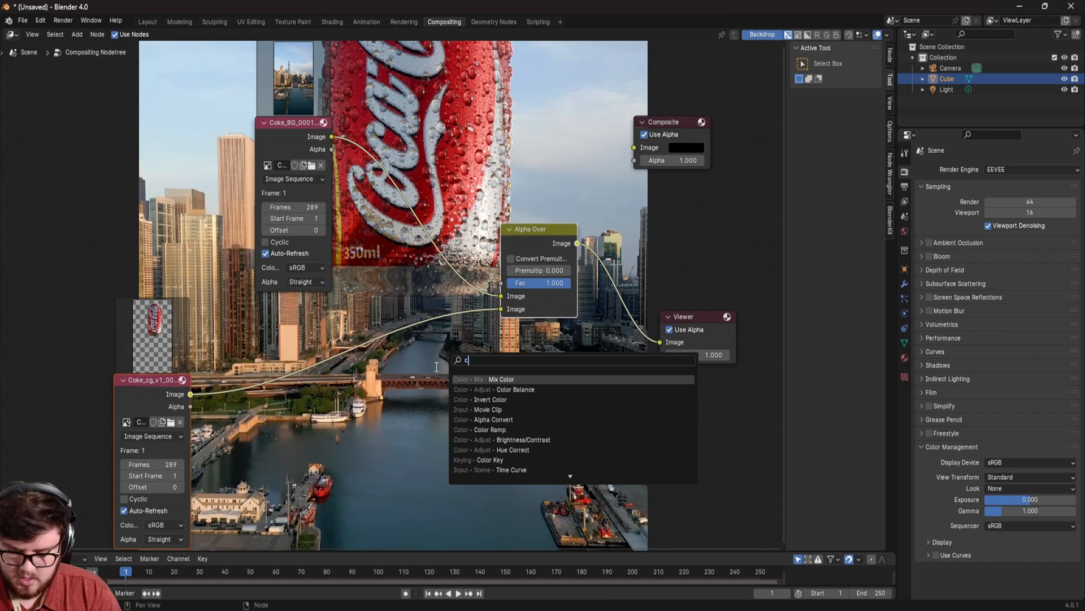
type("alpha")
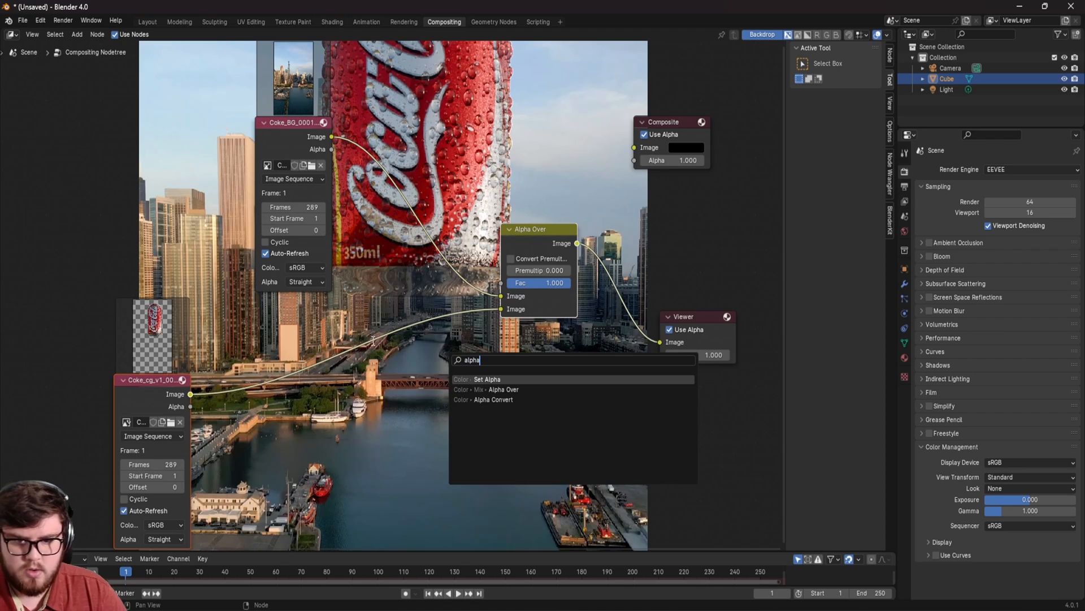
left_click(489, 400)
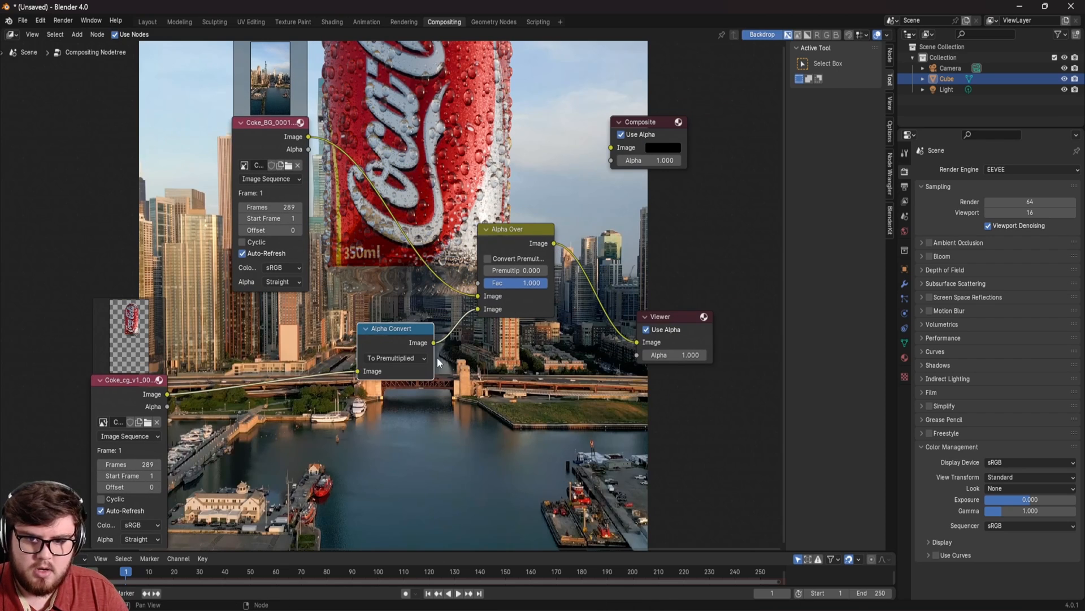
mouse_move(395, 358)
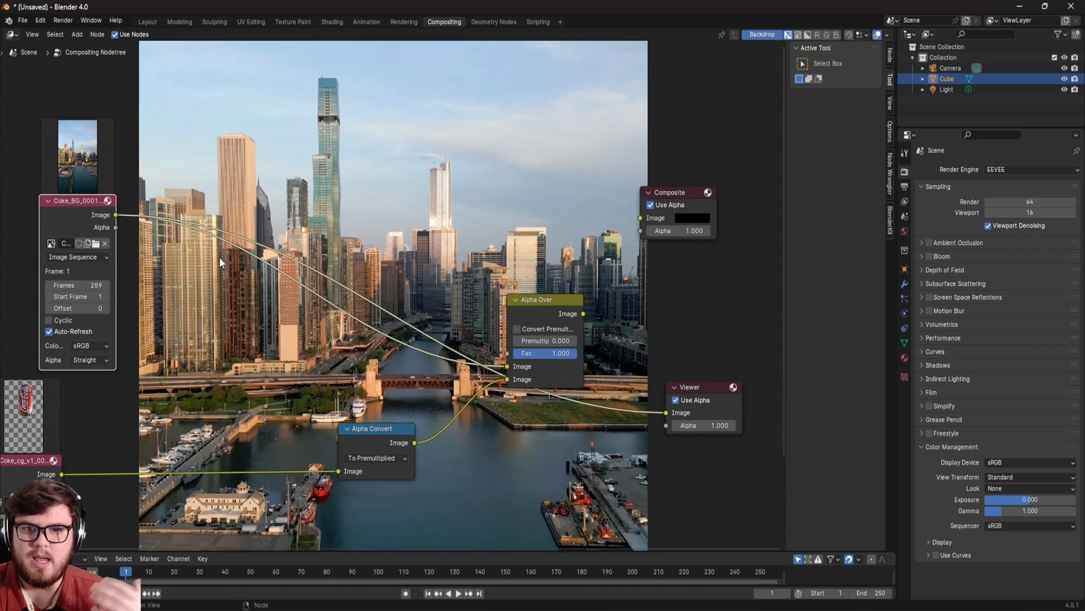
mouse_move(326, 89)
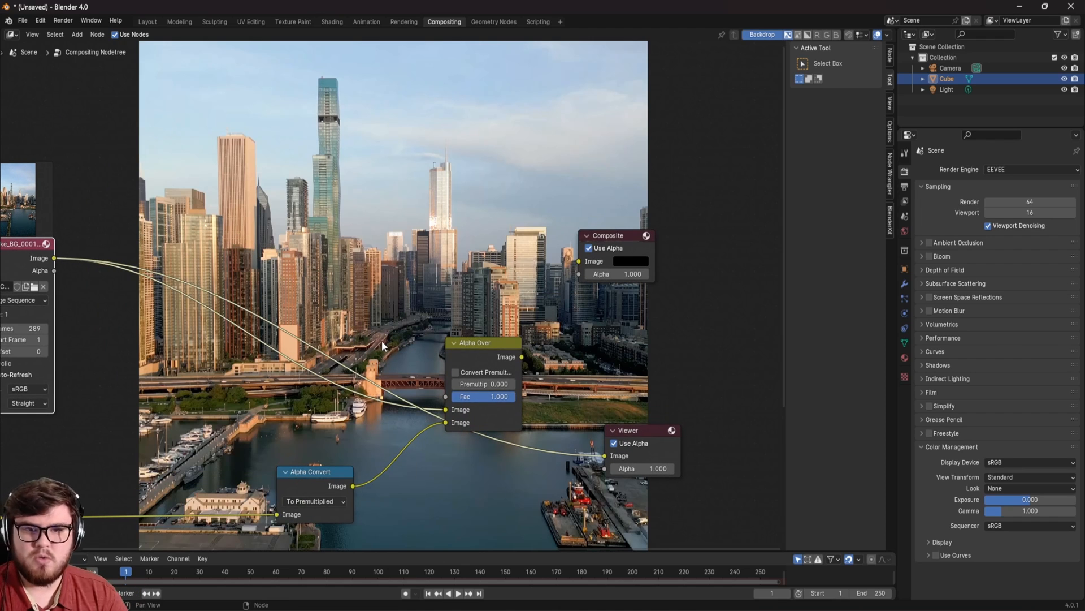
mouse_move(561, 40)
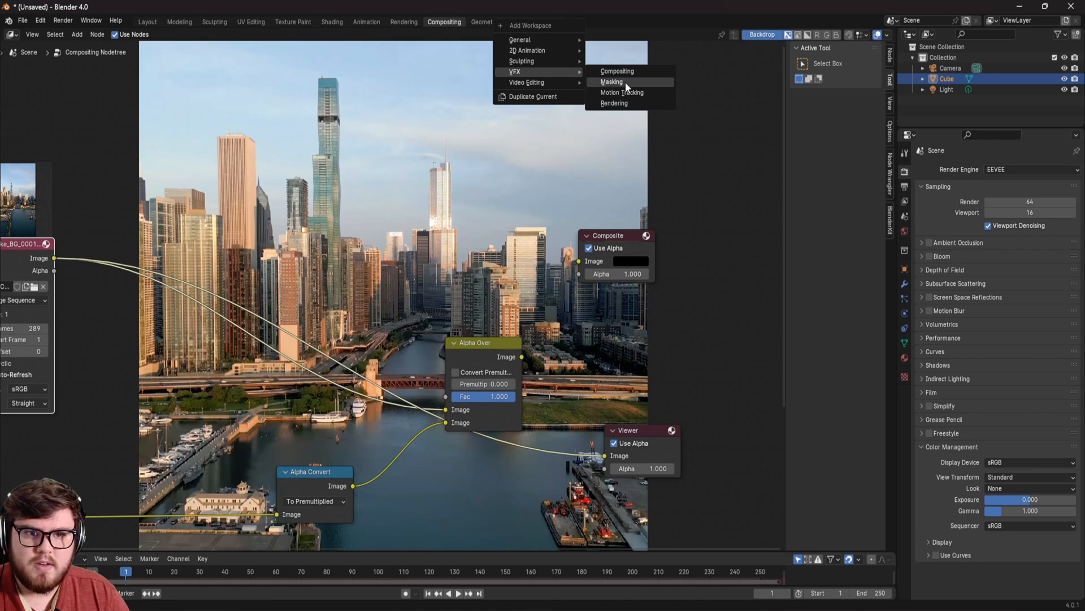
Add the VFX > Masking workspace, then return to the Compositing workspace
left_click(612, 81)
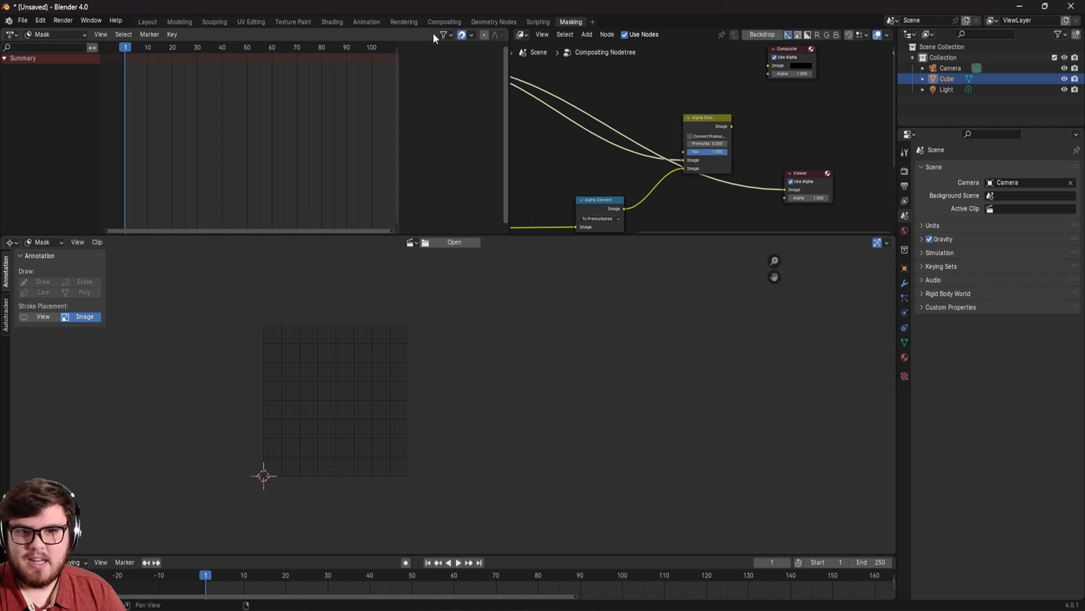
left_click(444, 22)
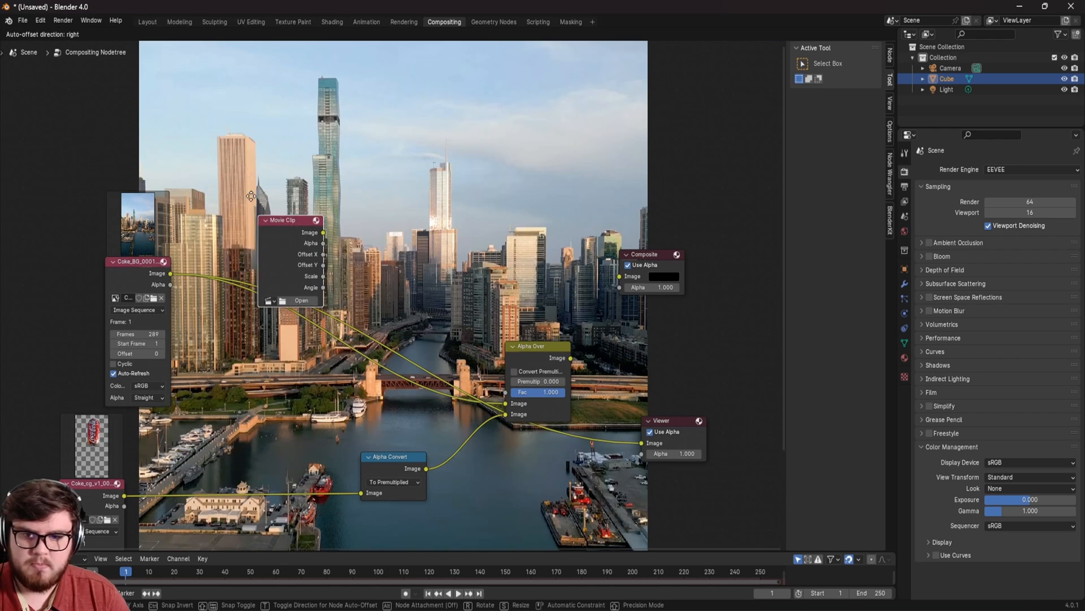
Load the second holdout mask video into the Movie Clip node and search for Invert
left_click(302, 299)
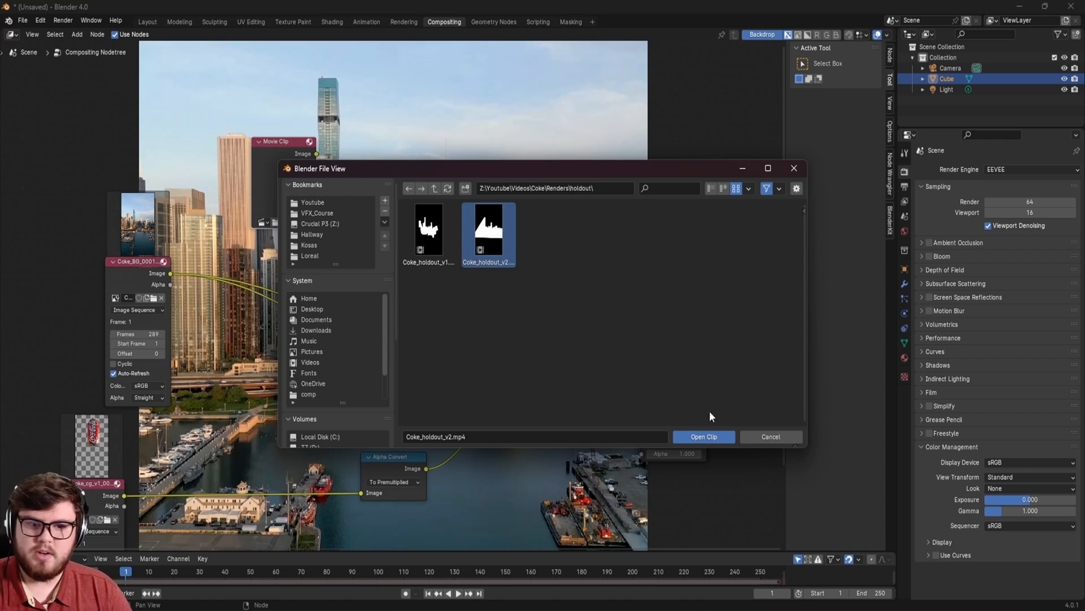
left_click(703, 436)
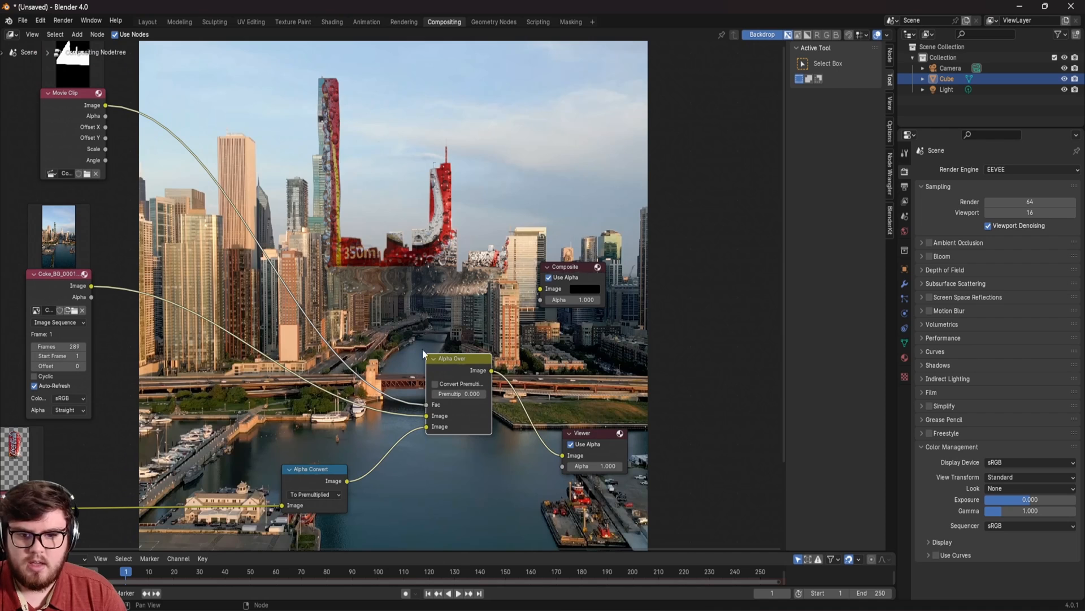
type("Invert")
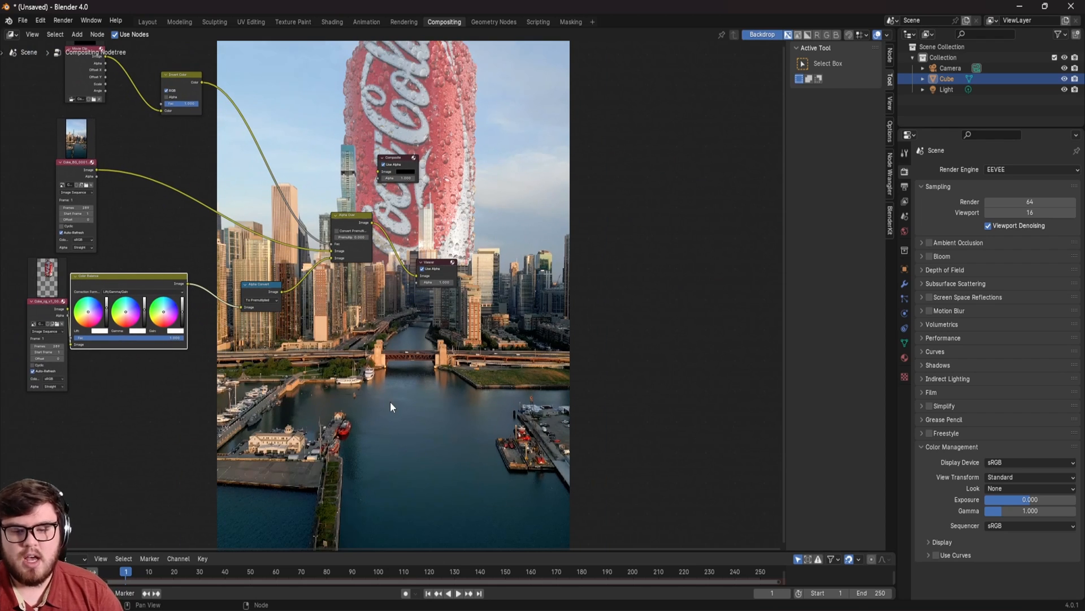
mouse_move(431, 398)
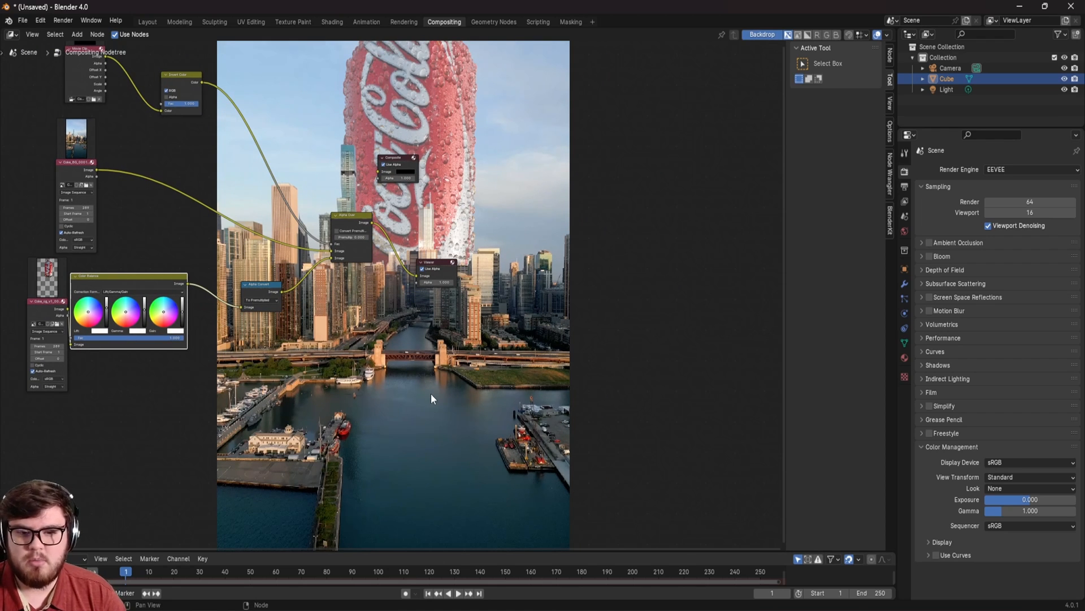
mouse_move(374, 415)
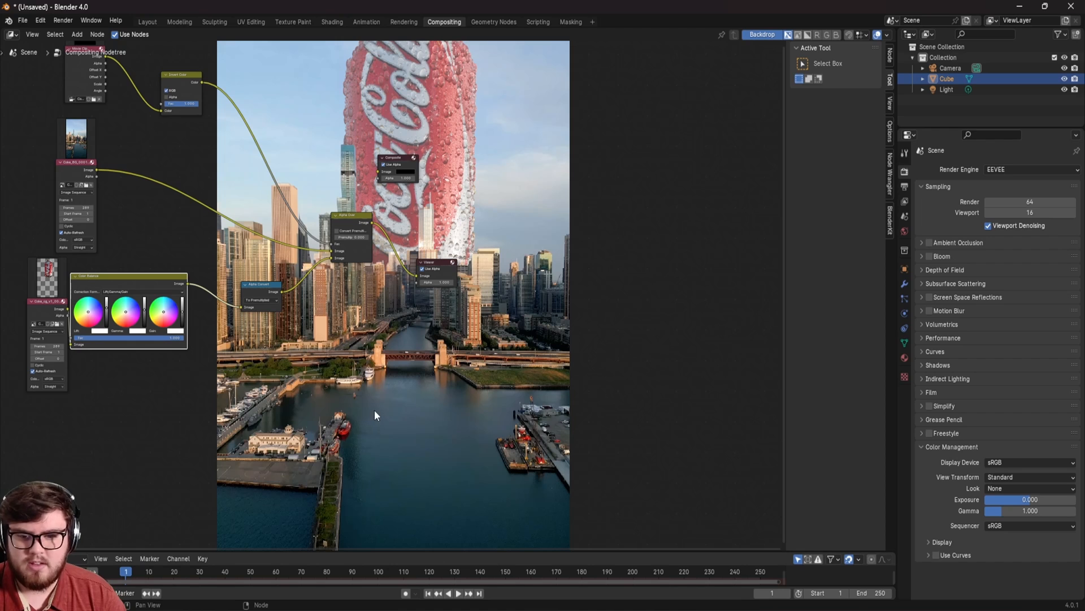
mouse_move(361, 413)
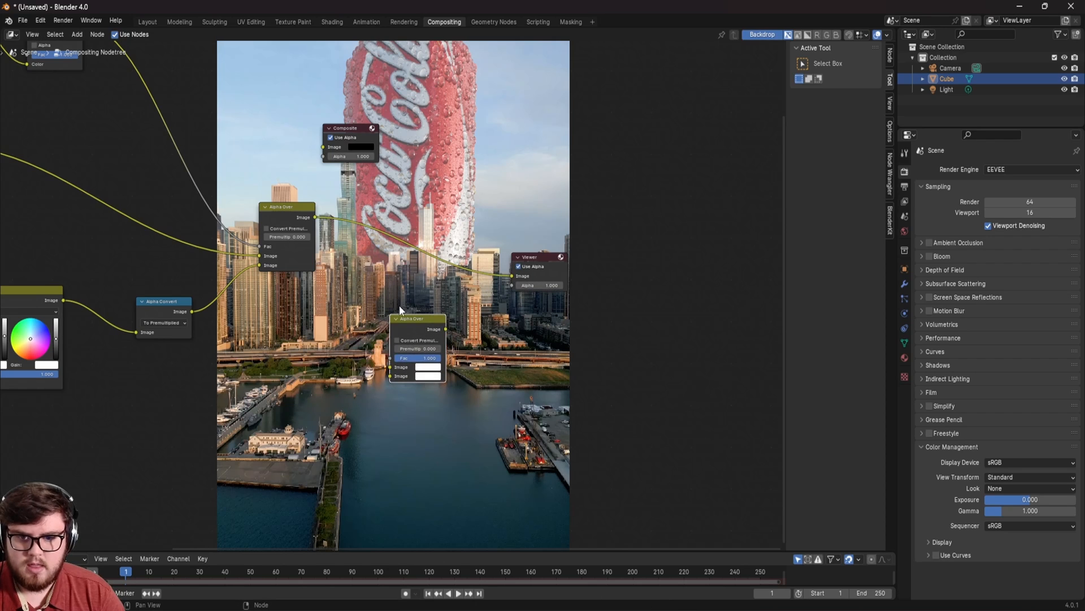
Place a second Alpha Over below the first and add a Flip node set to Flip Y
left_click_drag(314, 217, 389, 366)
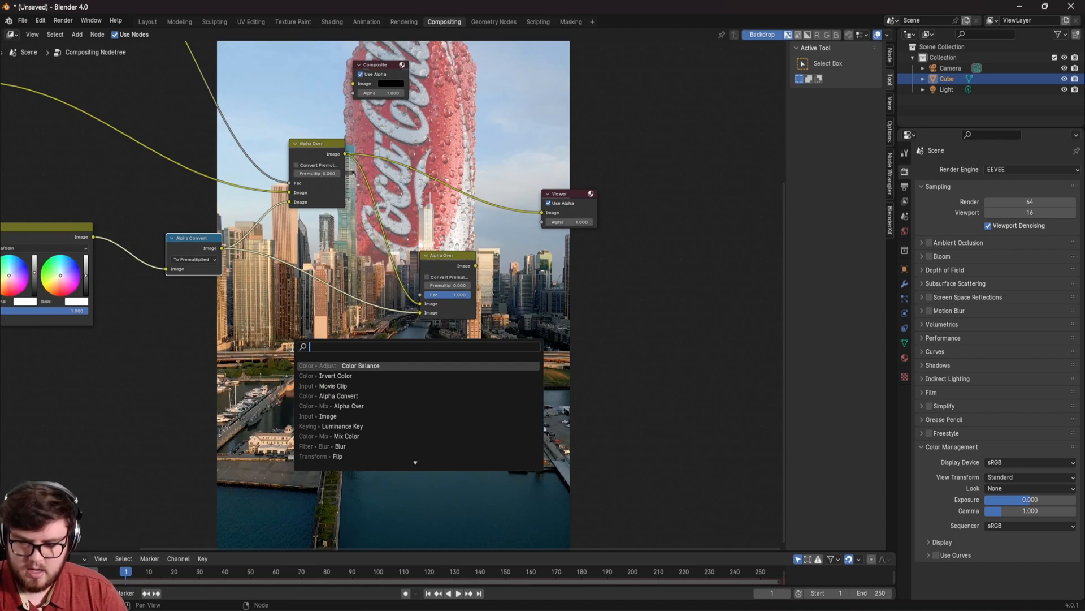
left_click(321, 456)
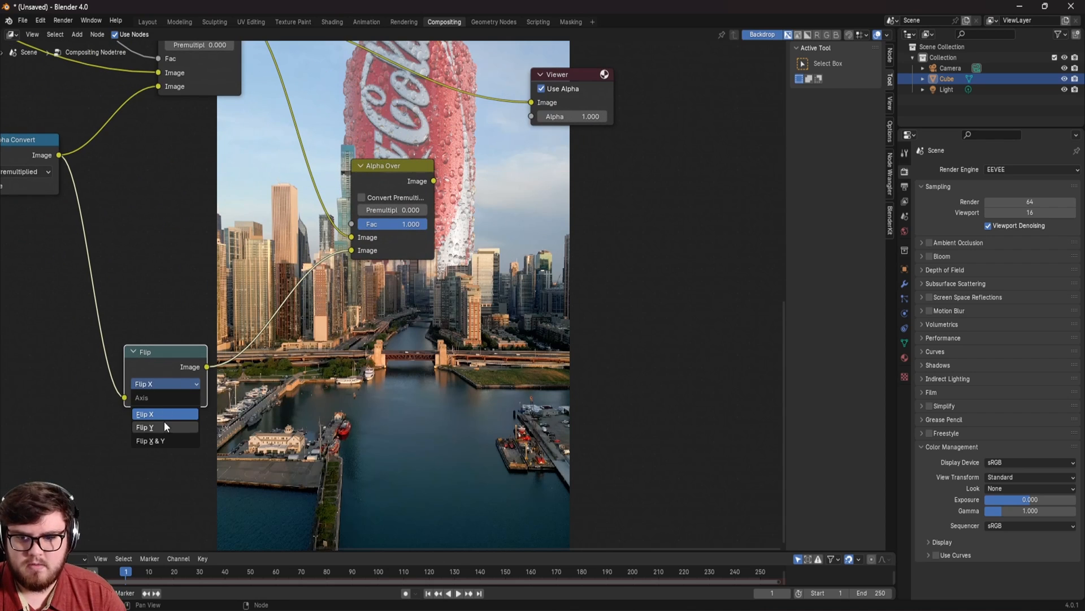
left_click(145, 427)
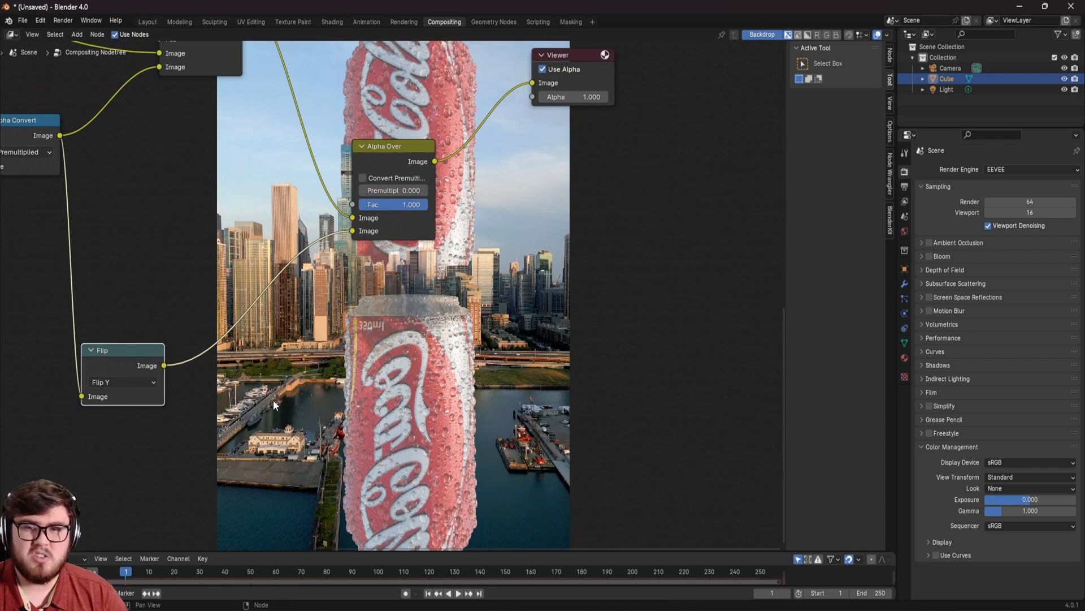
Add a Blur node for the reflection and a Mix node set to Screen blending
type("blur")
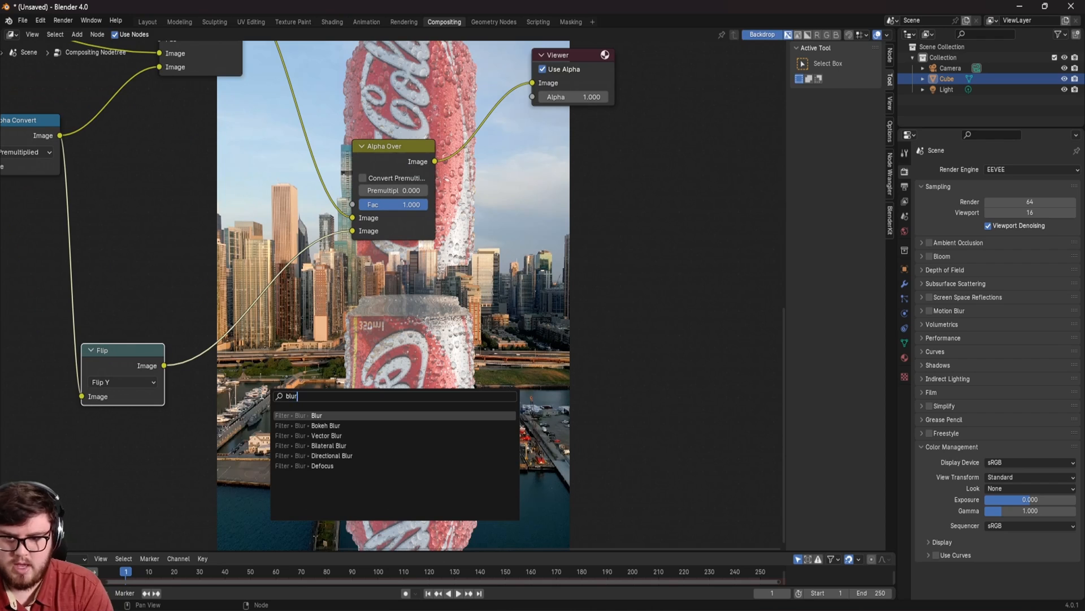
left_click(316, 416)
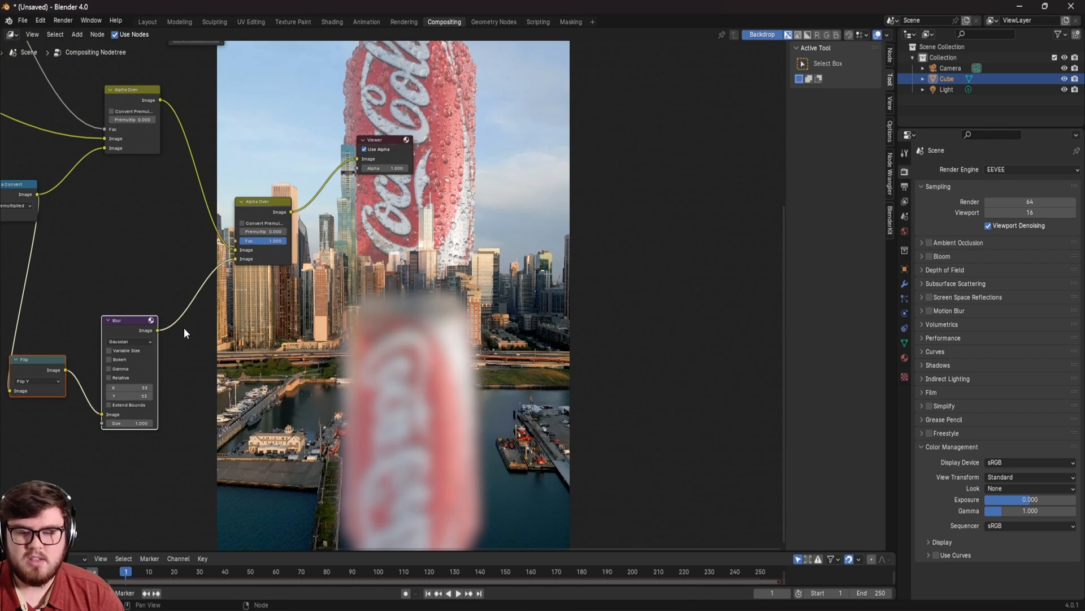
mouse_move(216, 328)
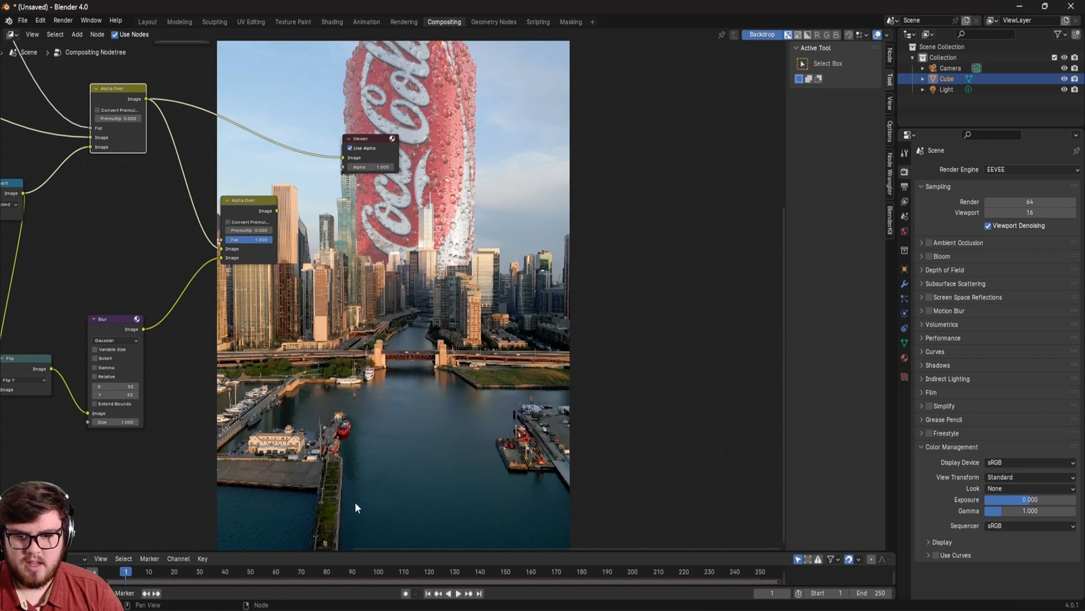
mouse_move(367, 404)
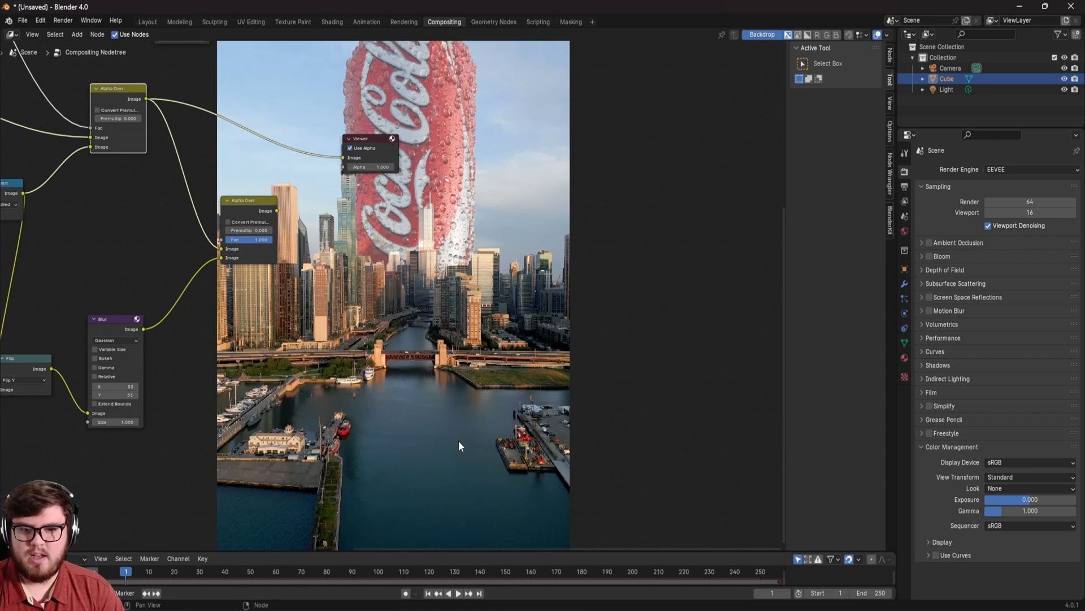
mouse_move(324, 250)
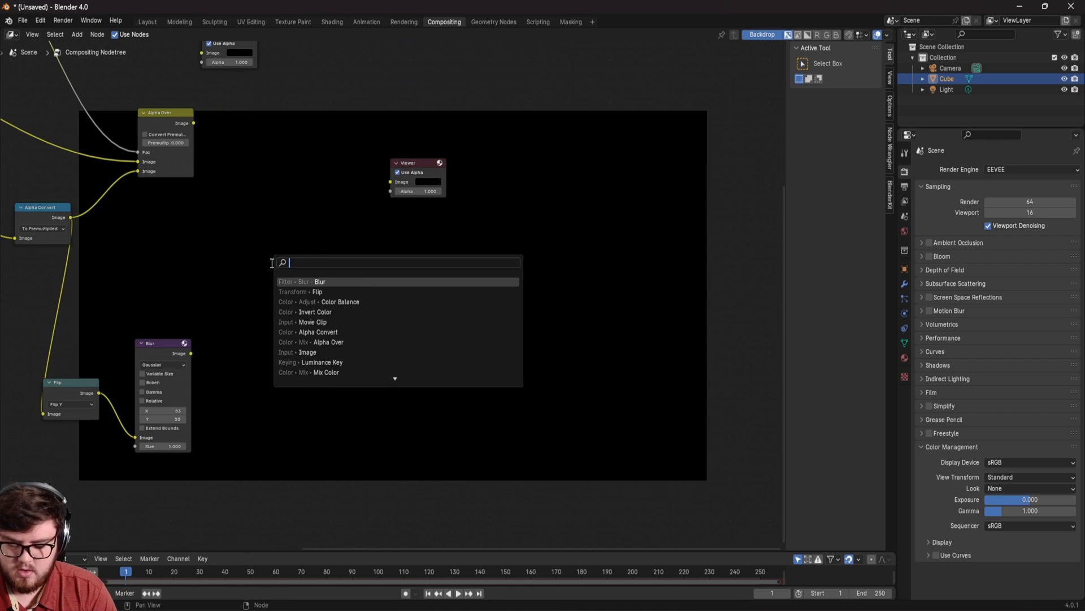
left_click(311, 372)
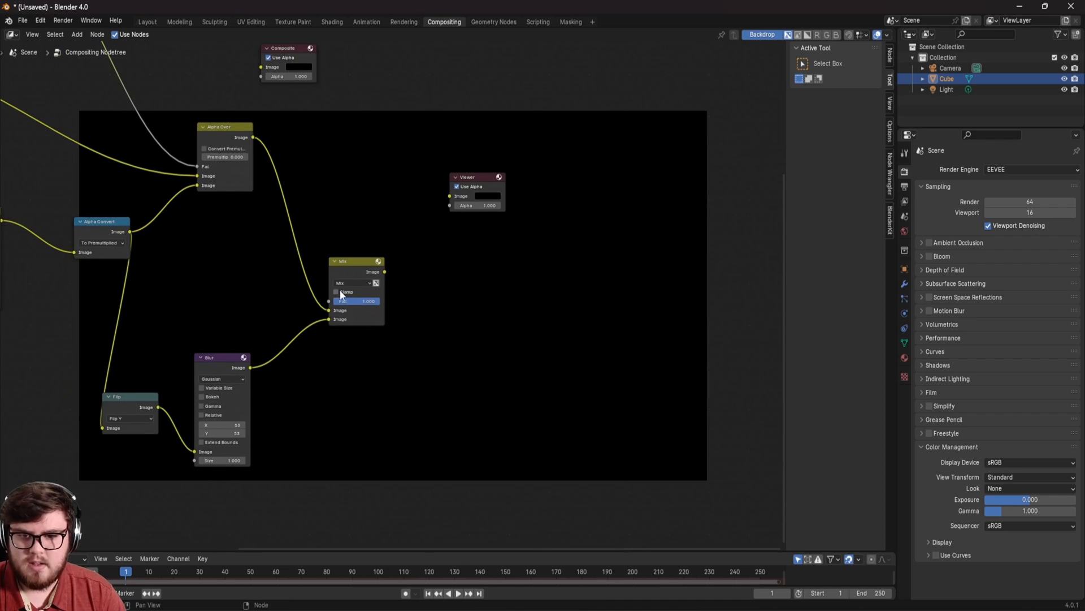
left_click(352, 282)
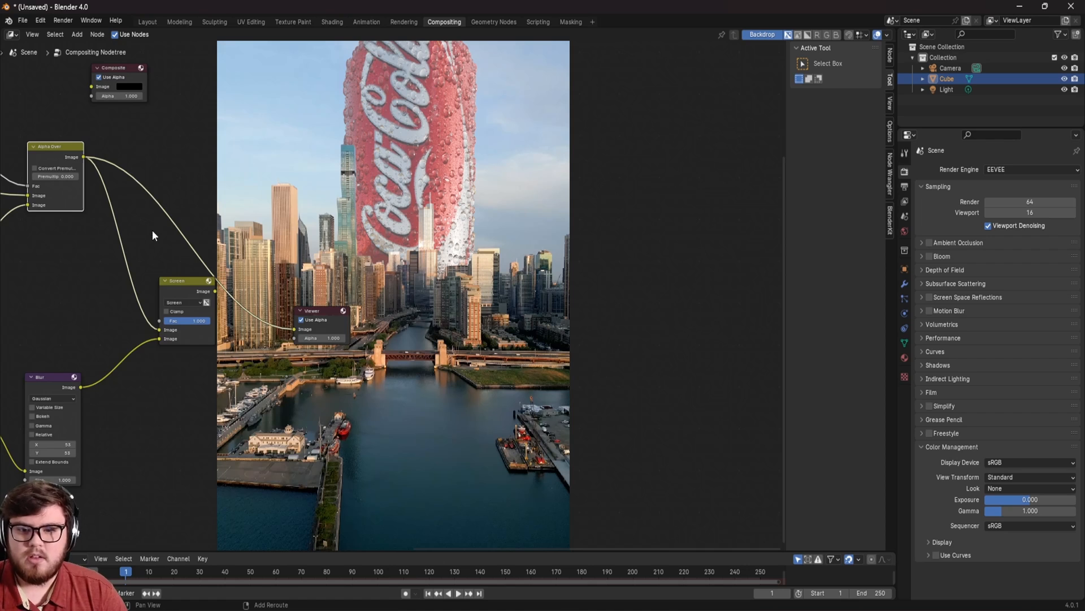
Add a Luminance Key node and adjust its High and Low thresholds
type("lu")
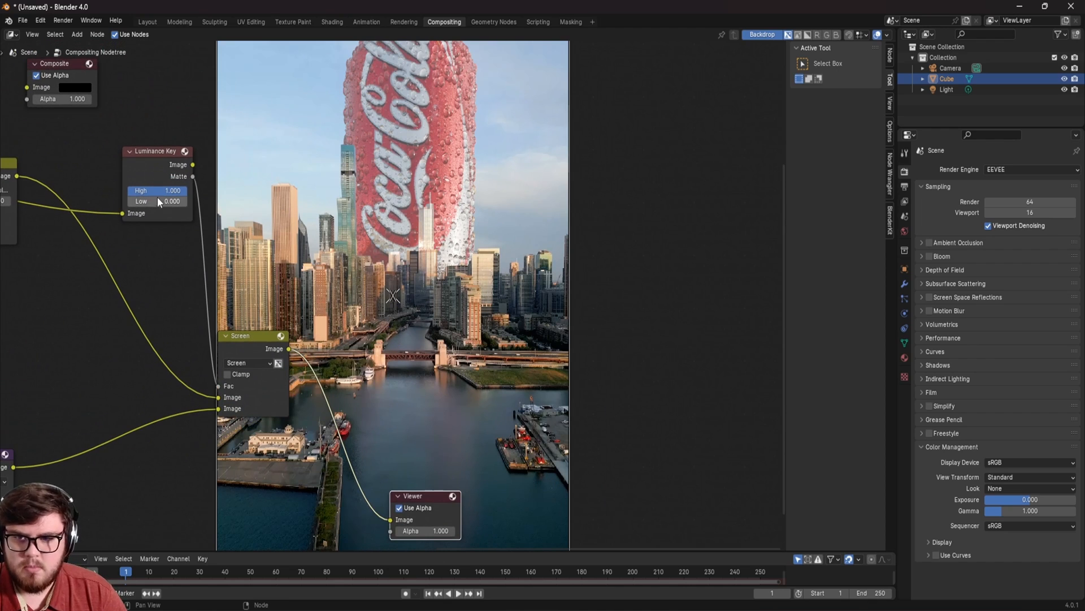
left_click_drag(173, 191, 164, 191)
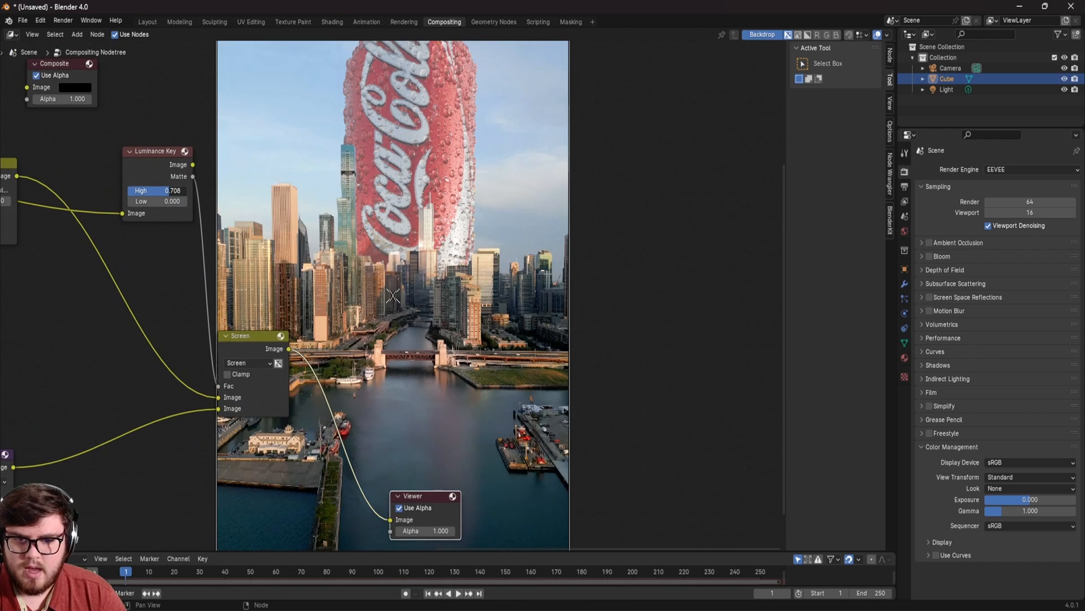
left_click_drag(157, 190, 152, 191)
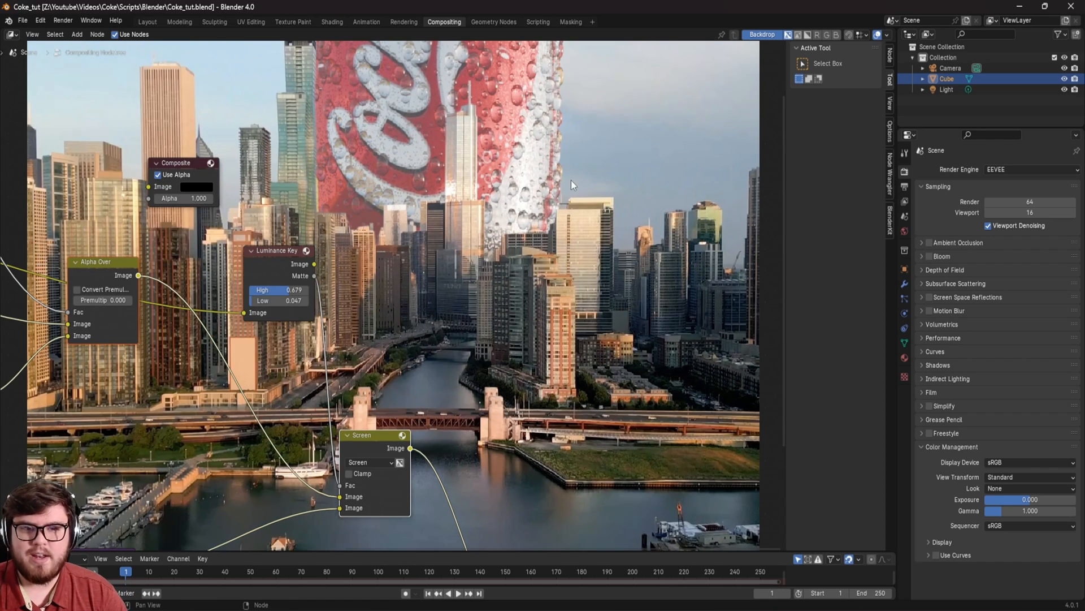
mouse_move(547, 188)
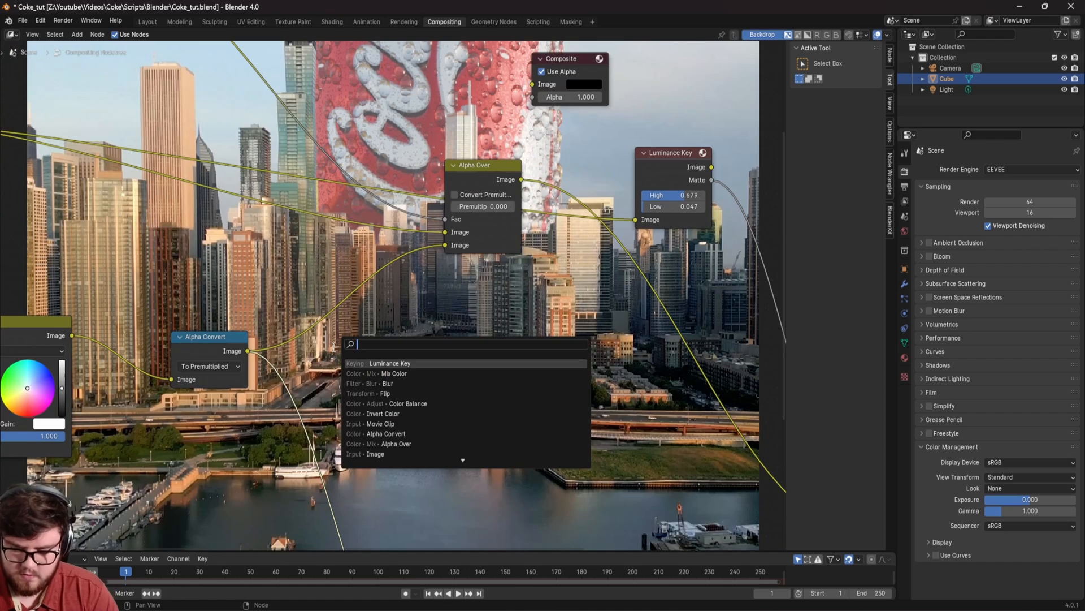
Preview the inverted skyline holdout matte from the Invert Color node in the Viewer
left_click(370, 383)
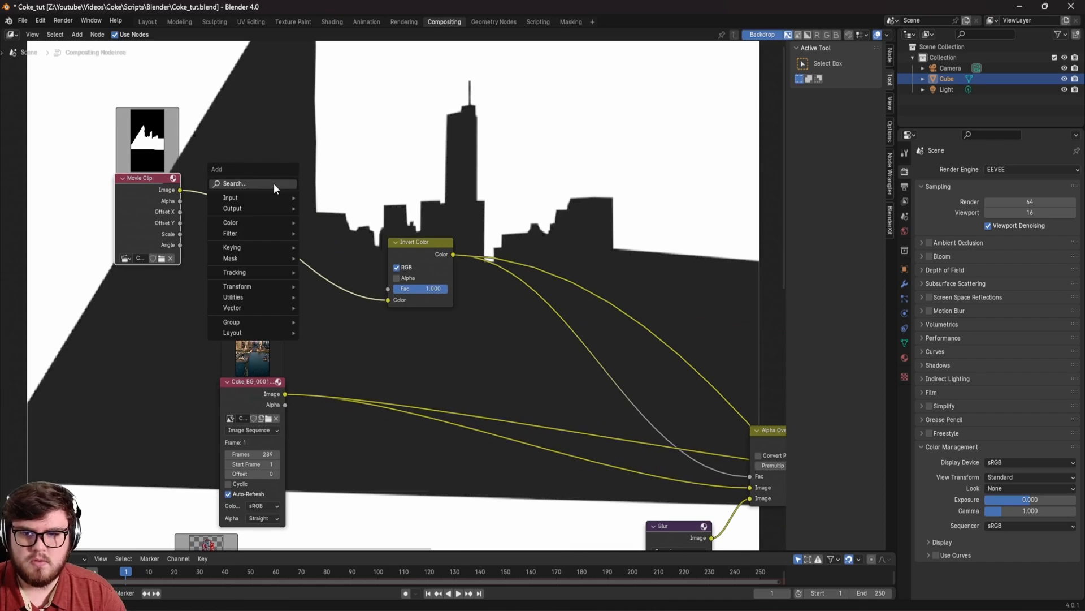
Add a Color Ramp node between the Movie Clip and Invert Color nodes
type("color")
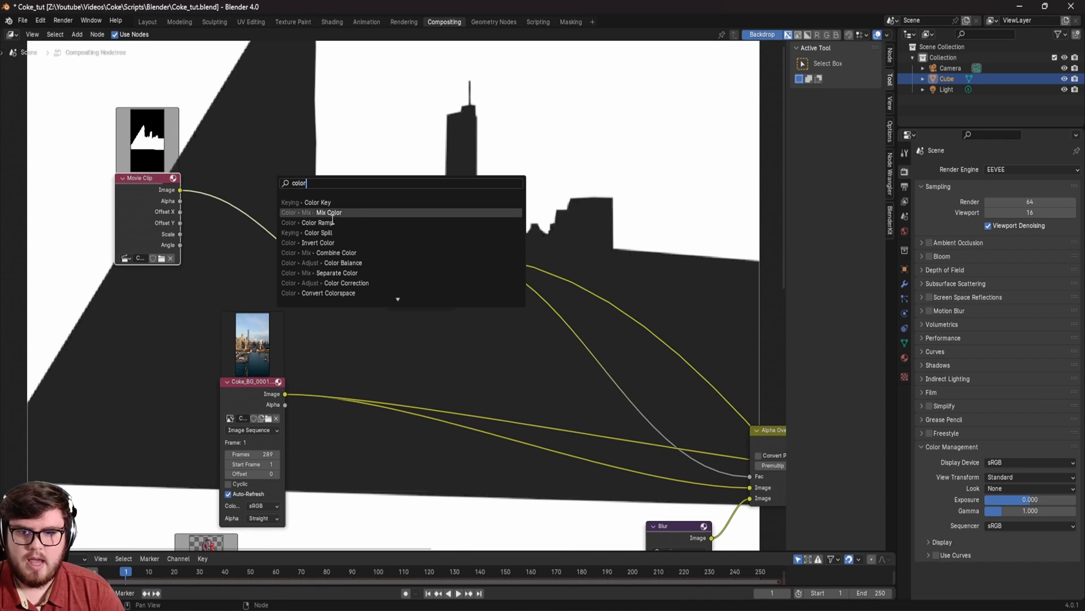
left_click(312, 222)
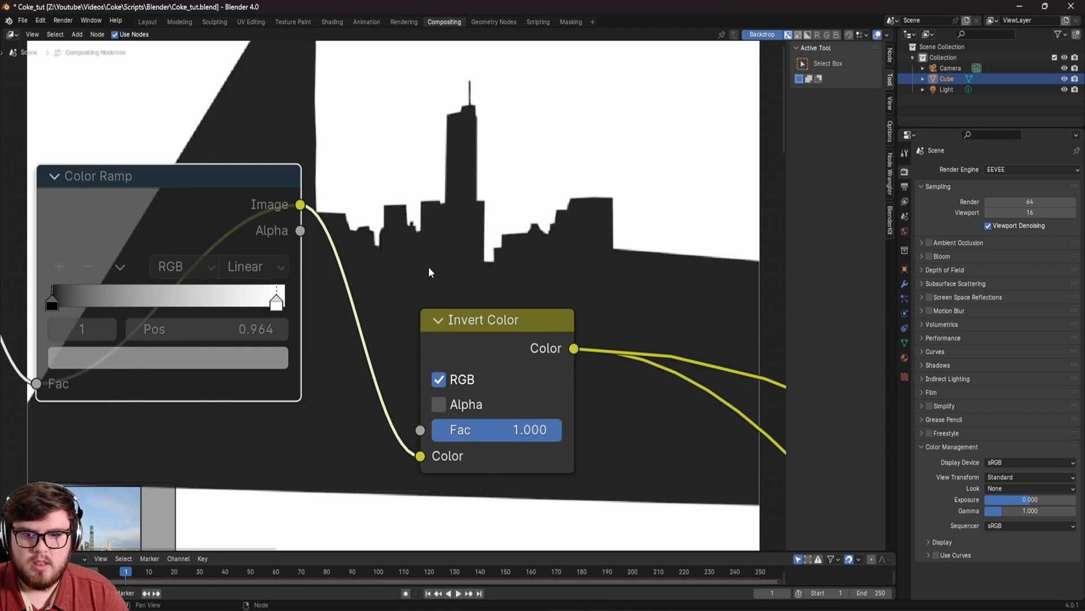
mouse_move(410, 151)
type("bl")
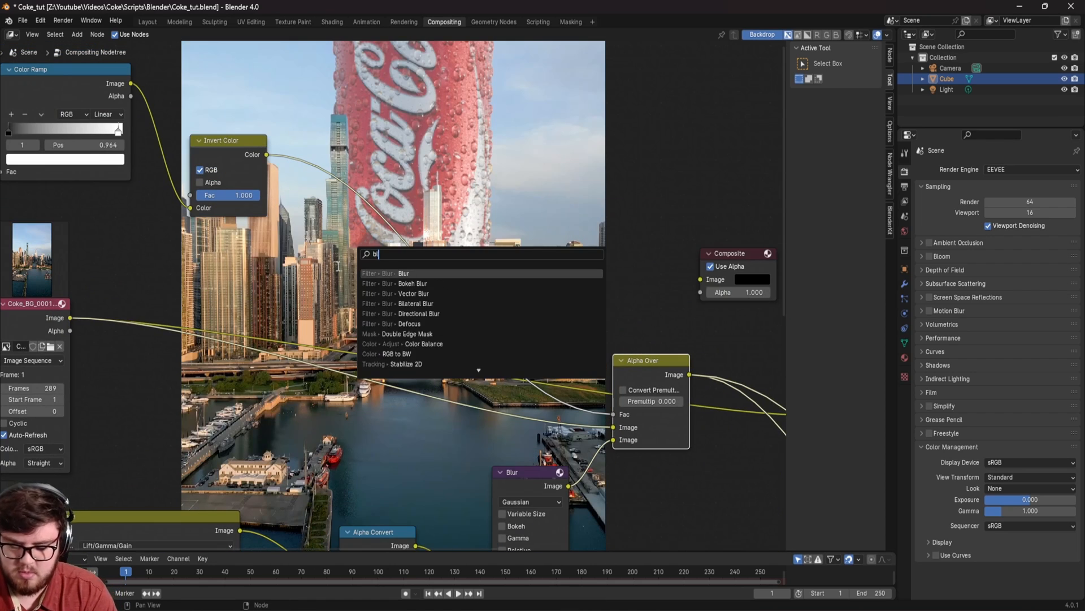
Add a Gaussian Blur node after Invert Color with X and Y set to 2
left_click(404, 273)
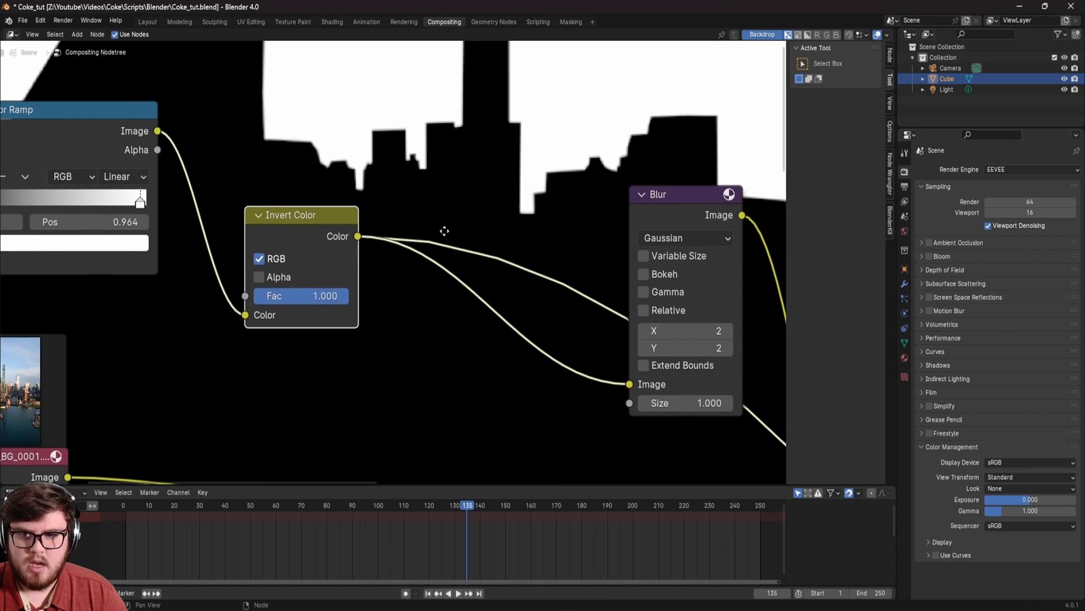
Search 'erod' and insert a Dilate/Erode node into the skyline matte chain
type("erod")
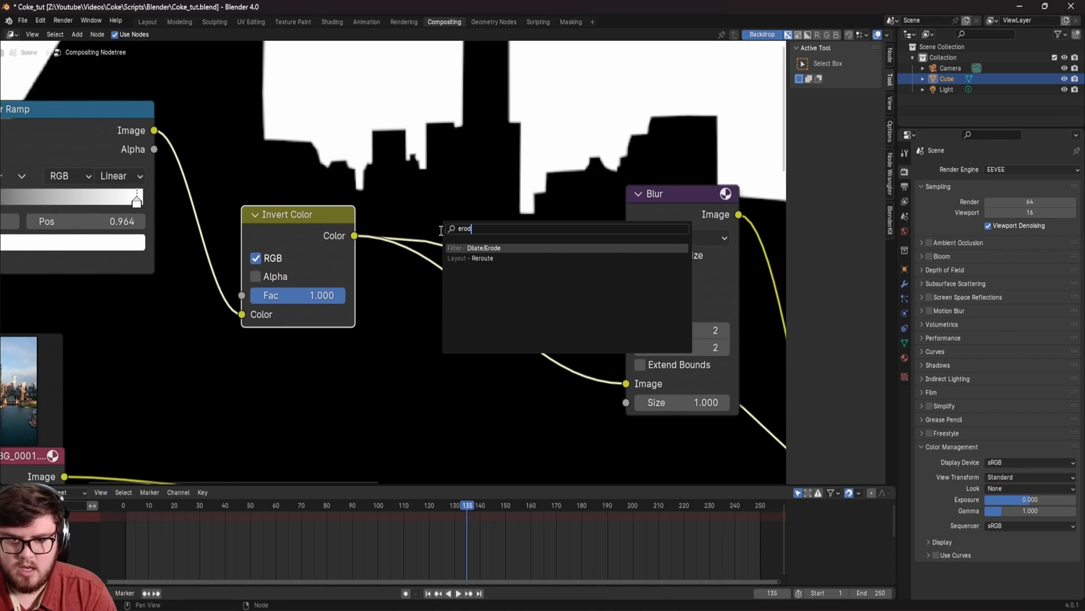
left_click(484, 248)
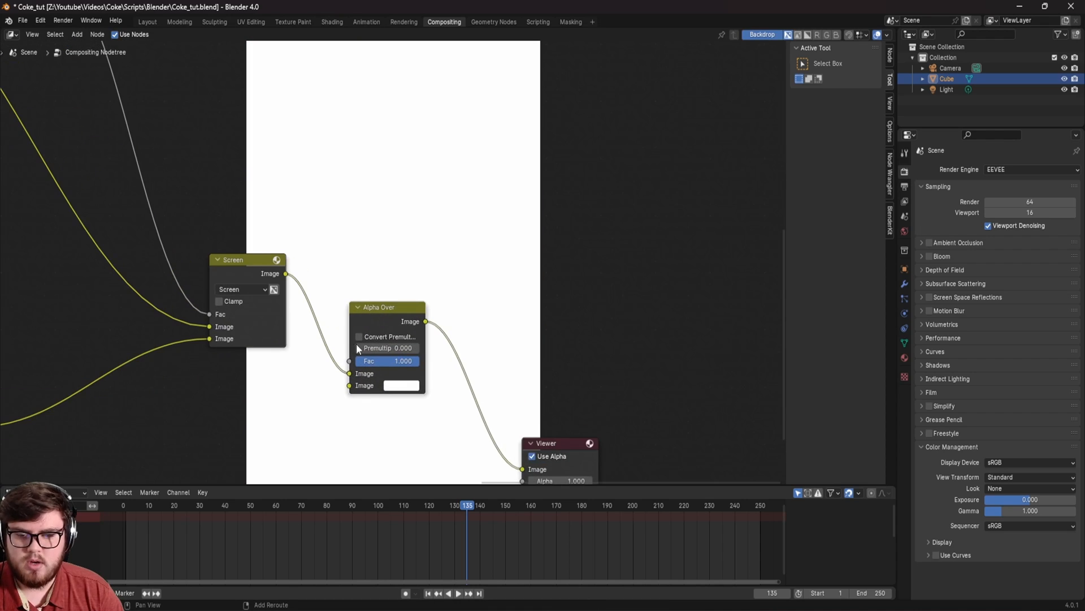
Add a Luminance Key node feeding the Alpha Over factor
scroll("down", 3)
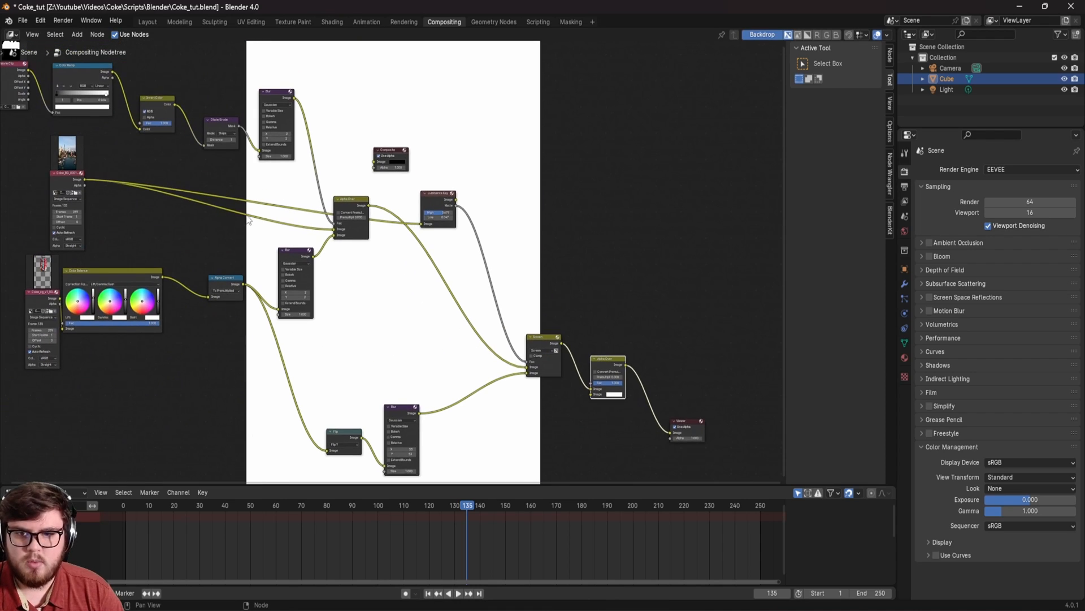
left_click_drag(82, 178, 651, 426)
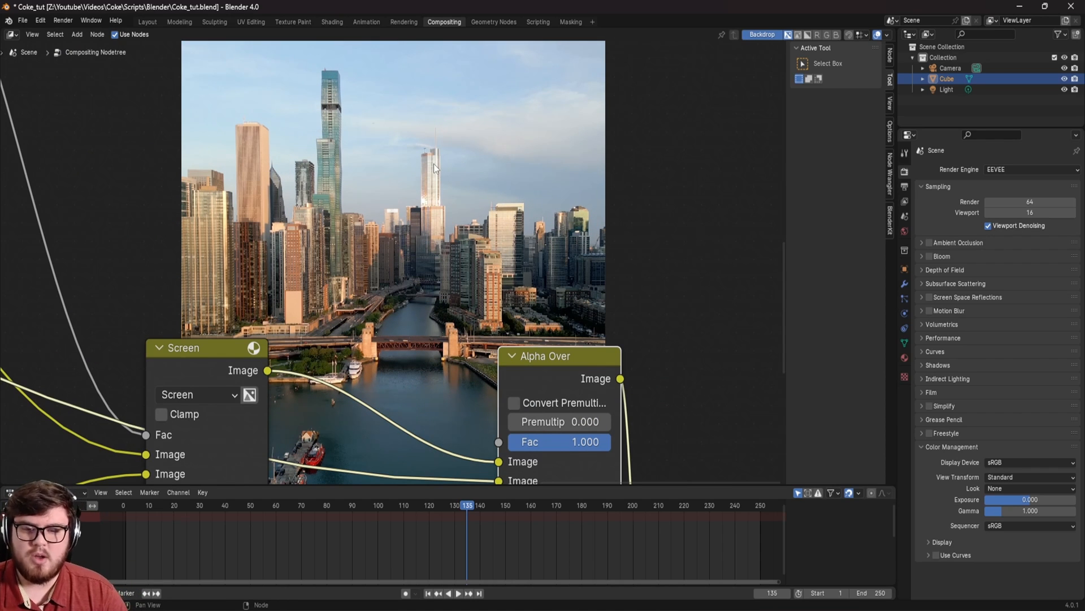
mouse_move(488, 127)
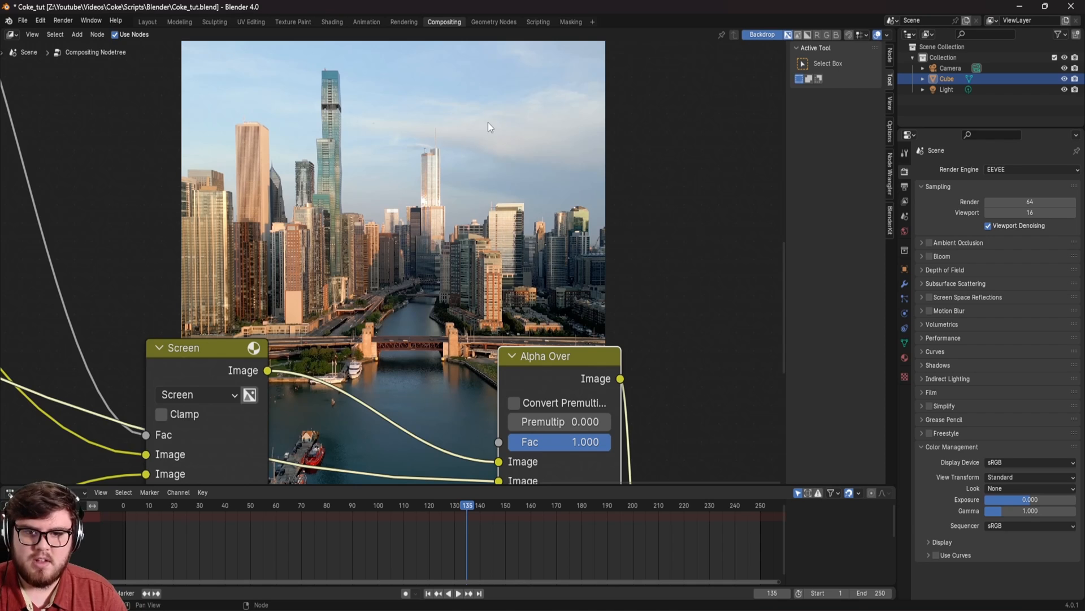
mouse_move(437, 125)
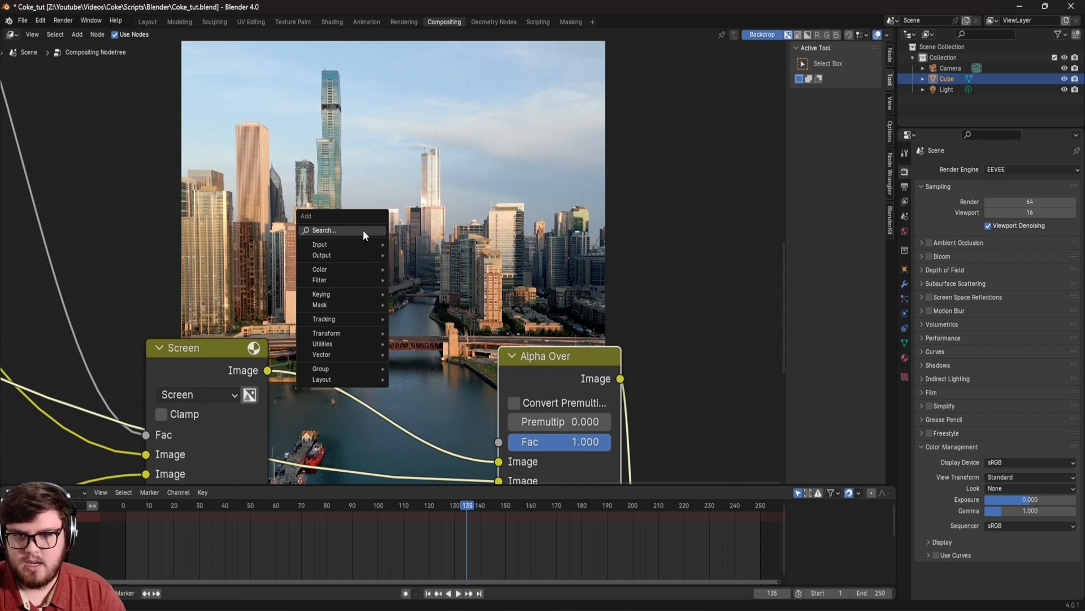
type("lumin")
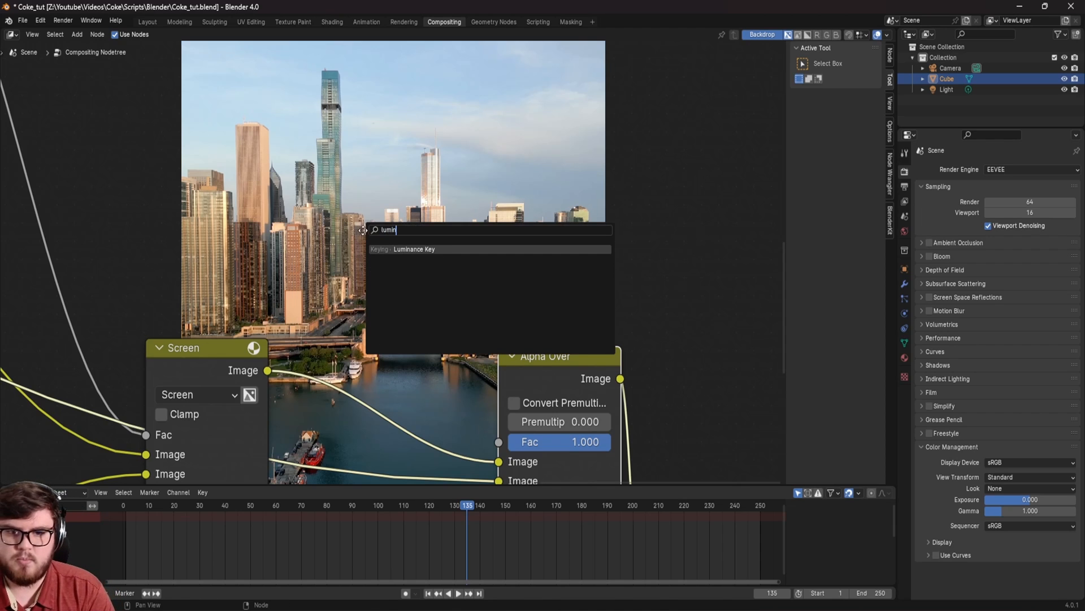
left_click(413, 249)
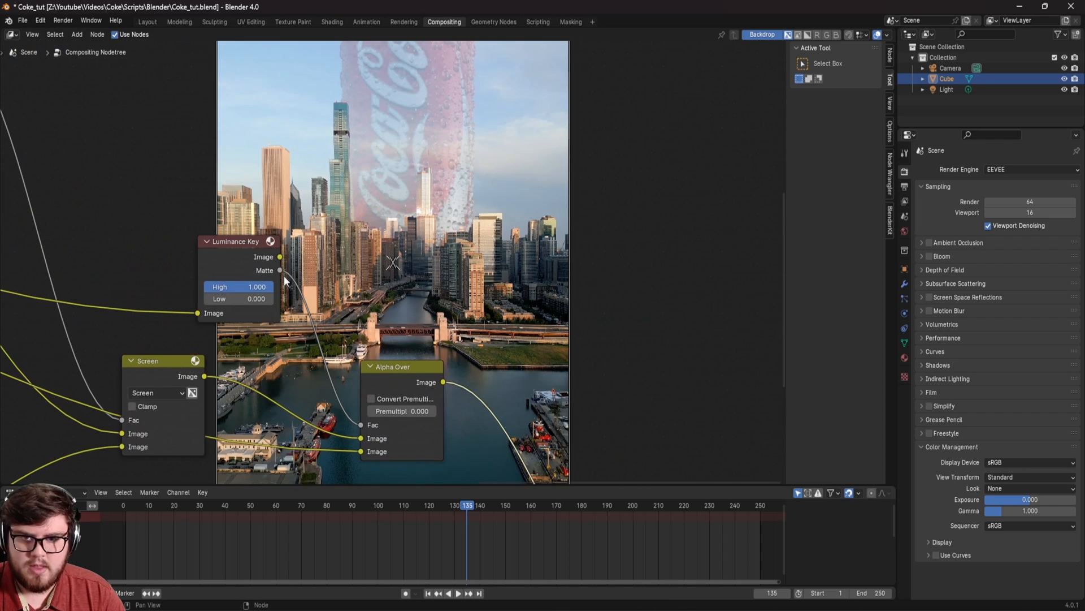
Set the Luminance Key High threshold to 0.717 and raise its Low threshold
left_click_drag(256, 287, 237, 287)
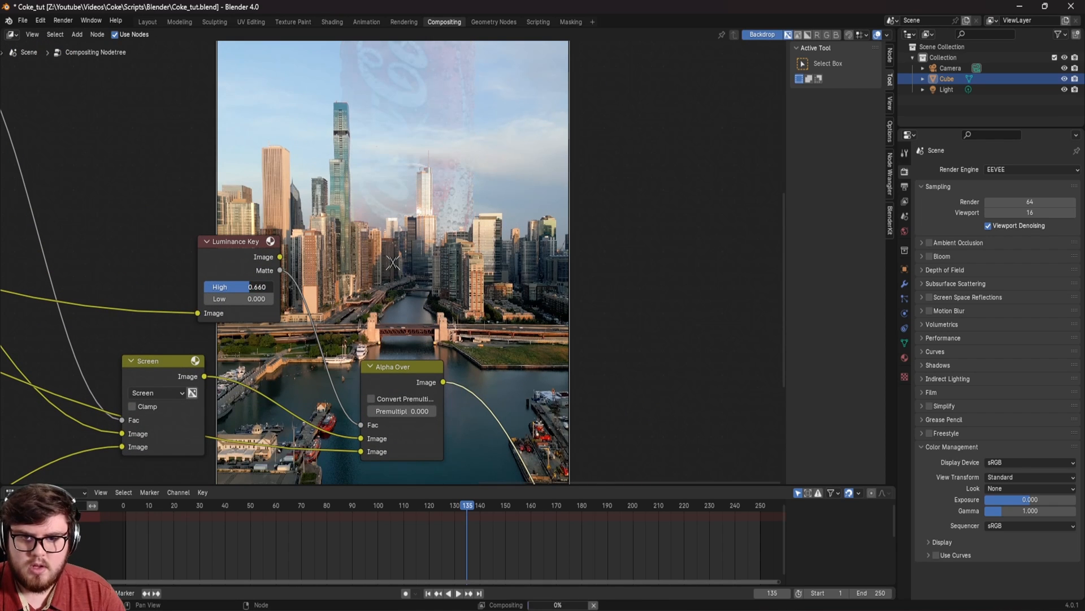
left_click_drag(226, 287, 238, 287)
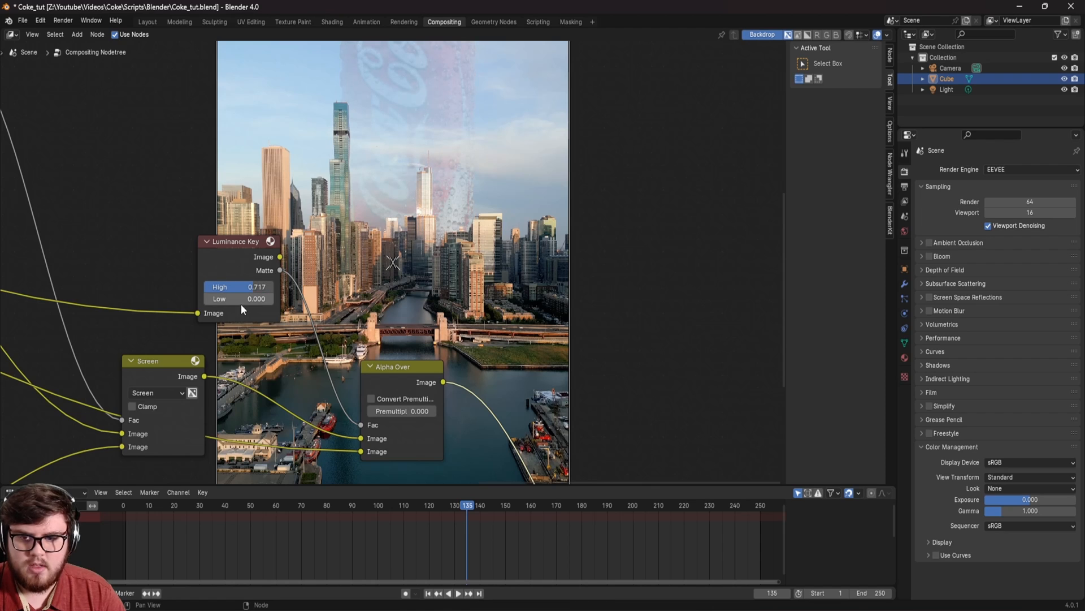
left_click_drag(220, 299, 257, 298)
type("lens")
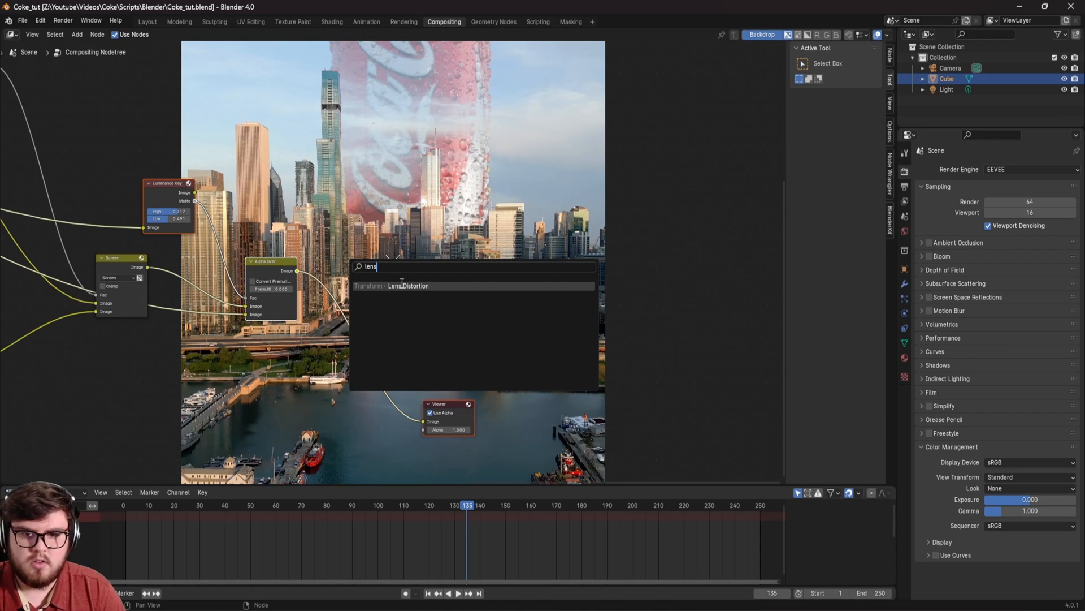
Add a Lens Distortion node after Alpha Over with distortion -0.010 and dispersion 0.050
left_click(408, 284)
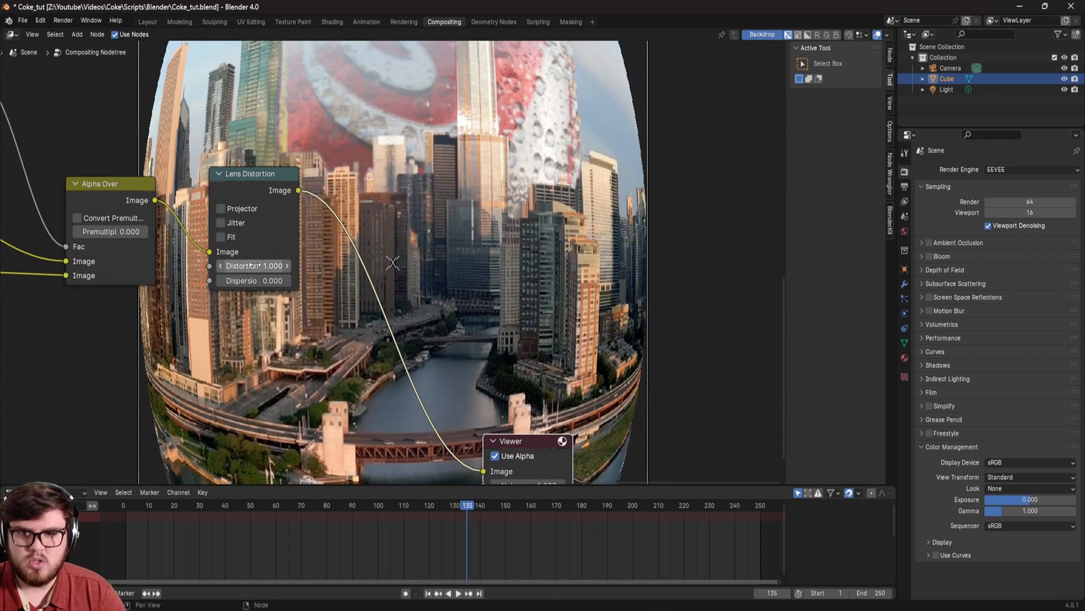
double_click(254, 265)
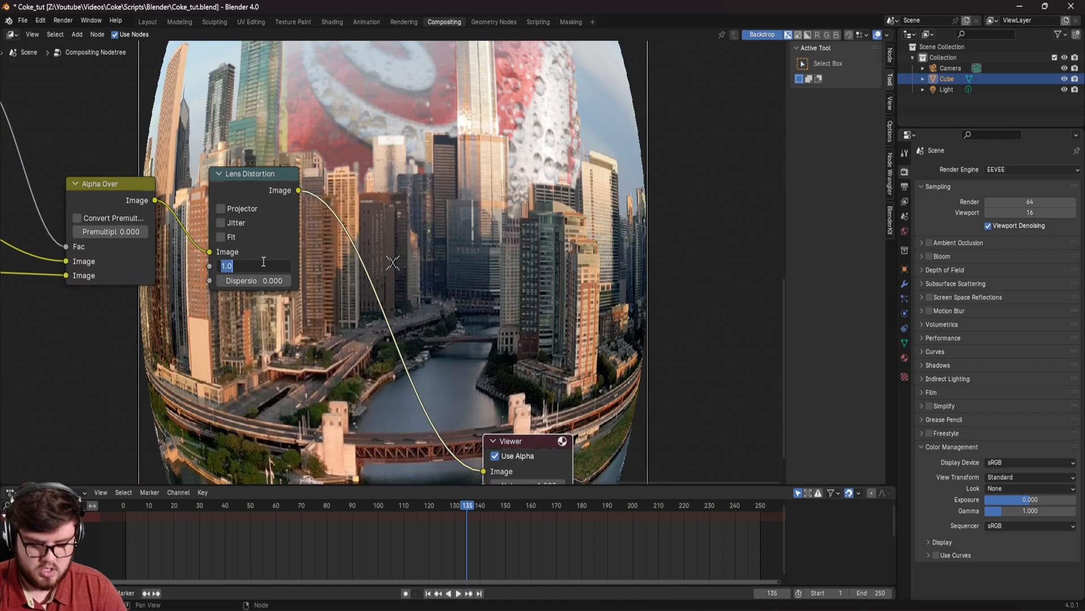
type("-")
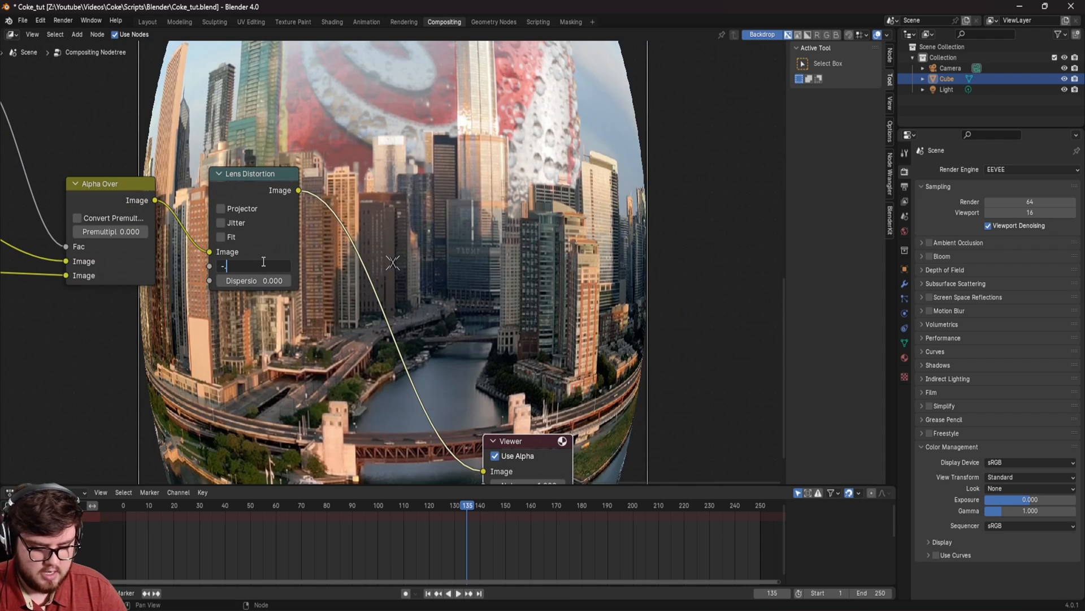
type("-0.010")
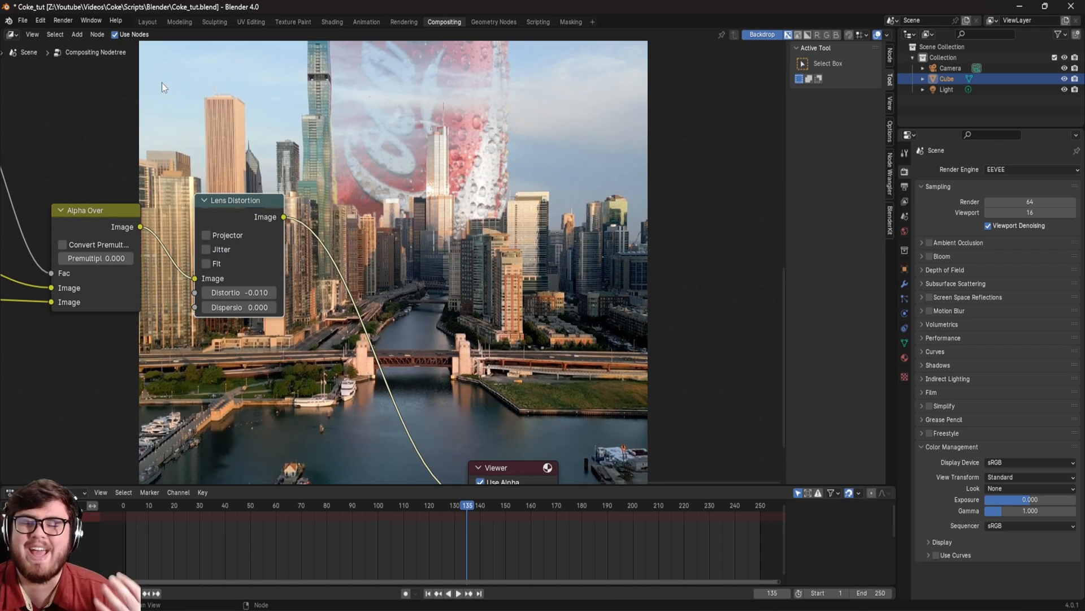
mouse_move(261, 148)
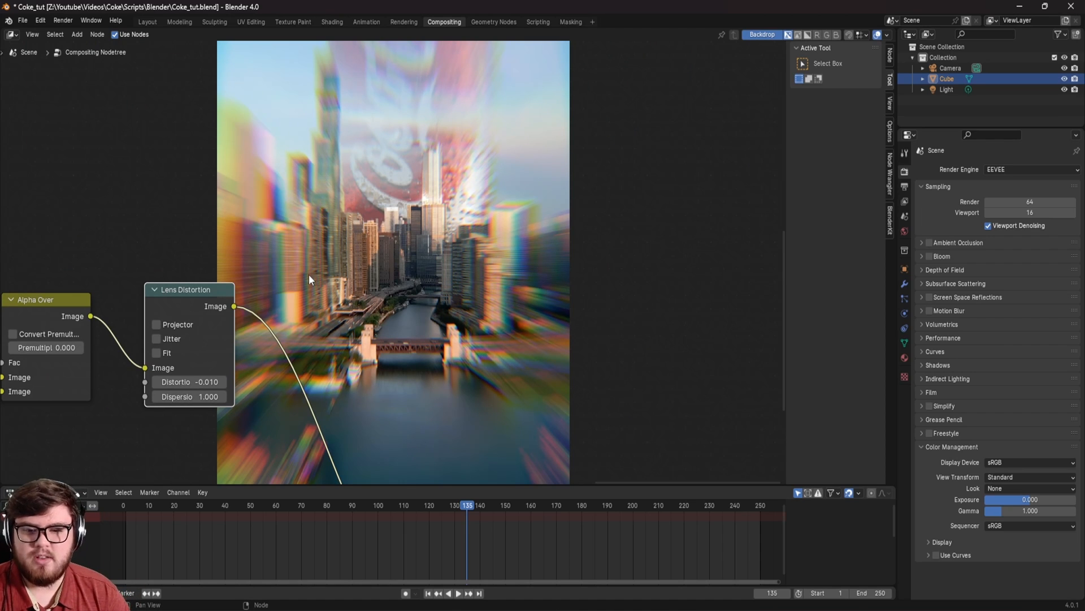
mouse_move(370, 275)
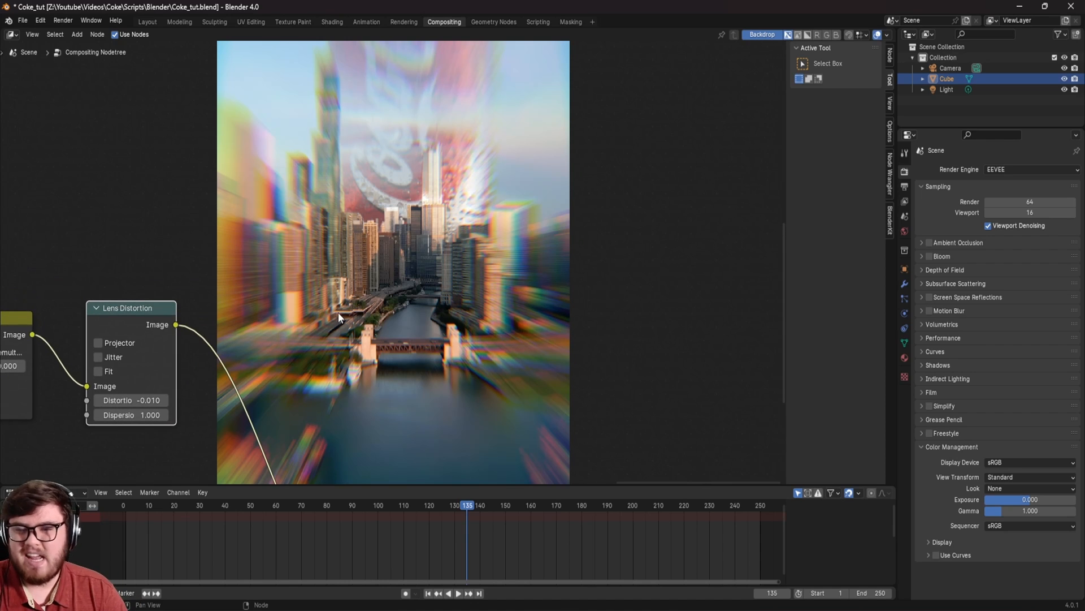
mouse_move(354, 315)
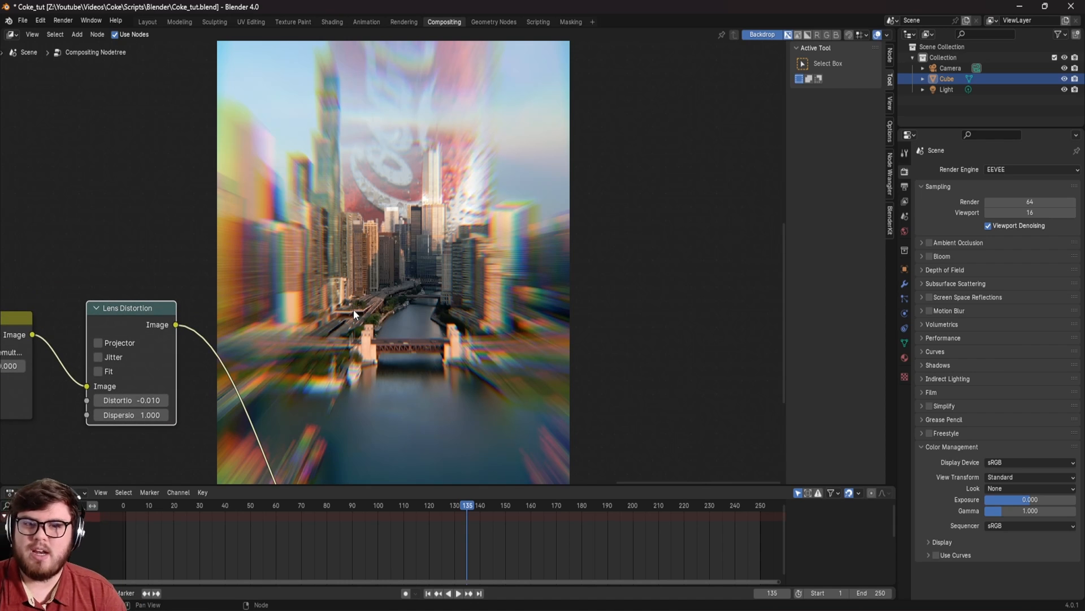
mouse_move(141, 394)
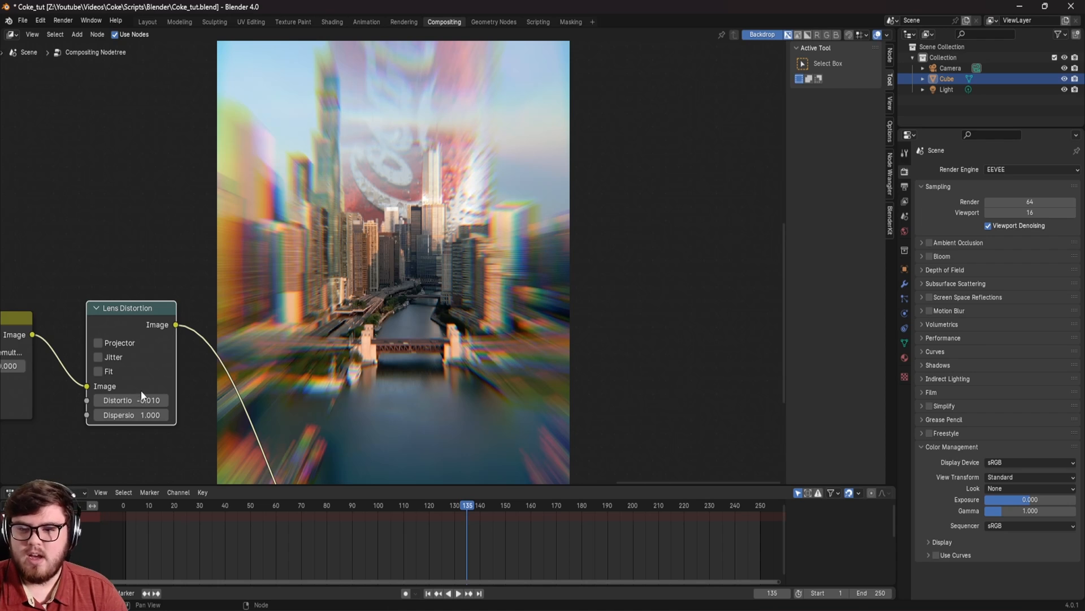
double_click(132, 415)
type("0.050")
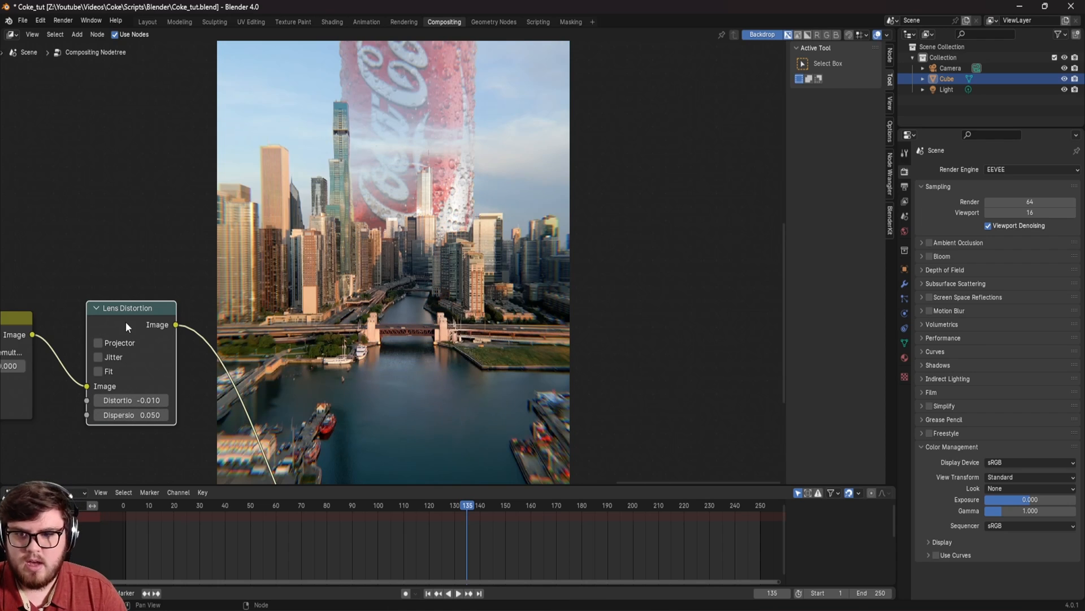
mouse_move(242, 185)
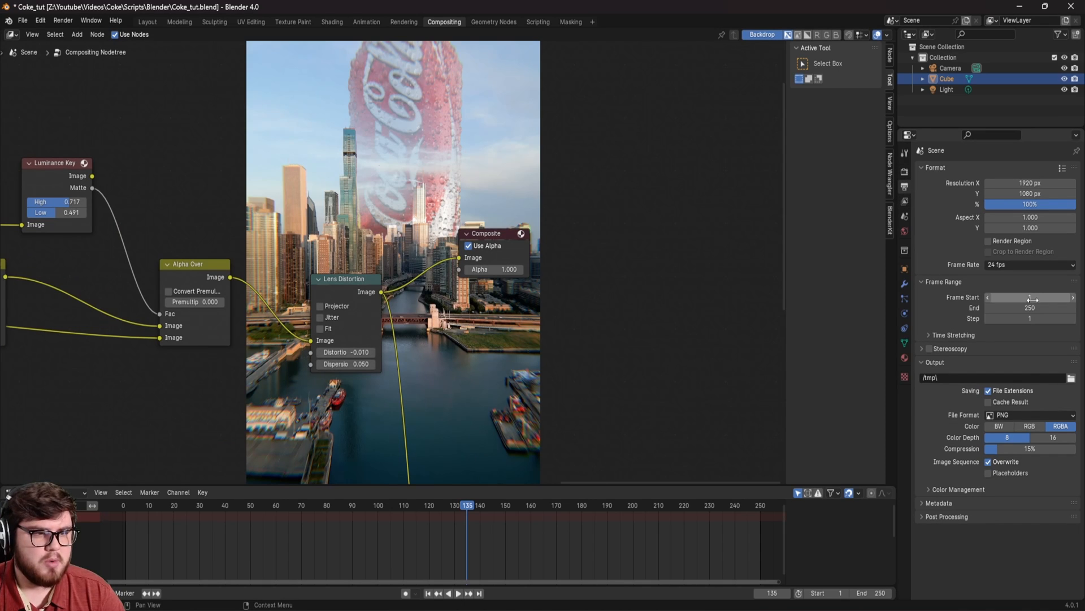
Set the output resolution to 1080×1920
left_click(904, 172)
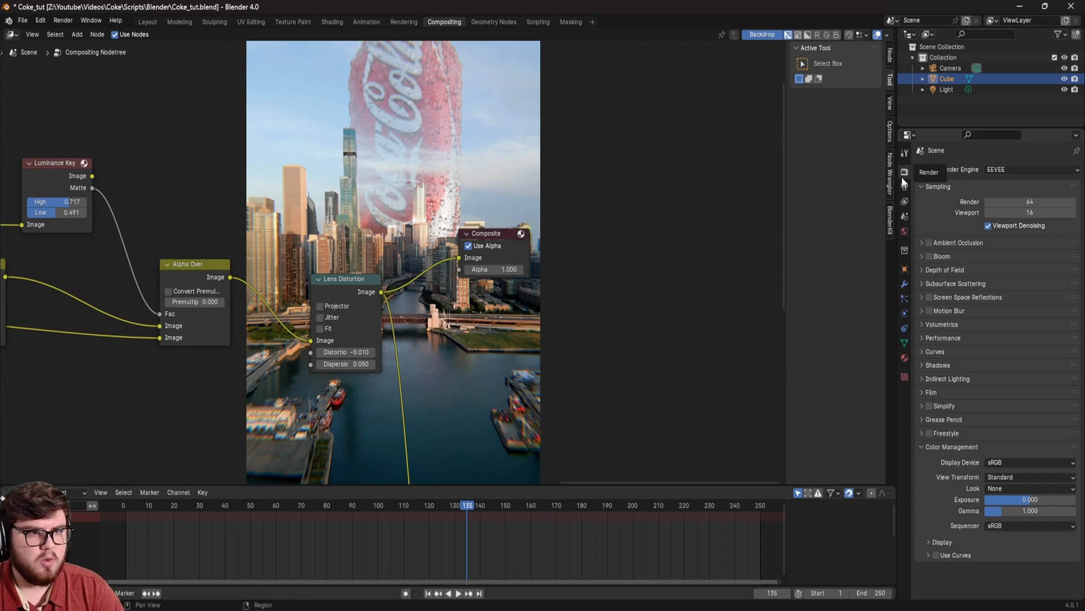
left_click(904, 185)
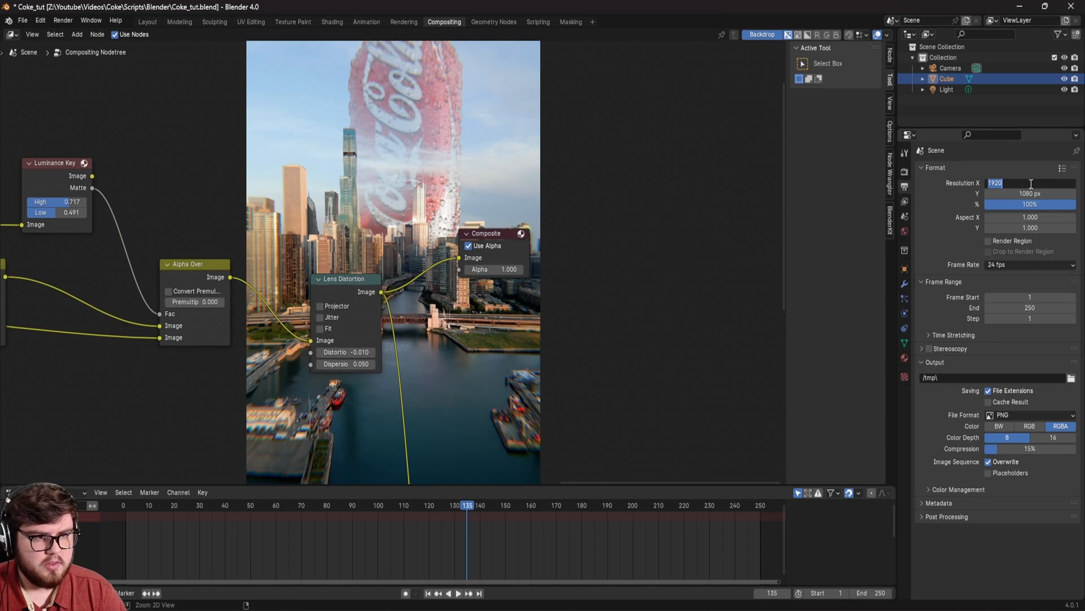
type("1920")
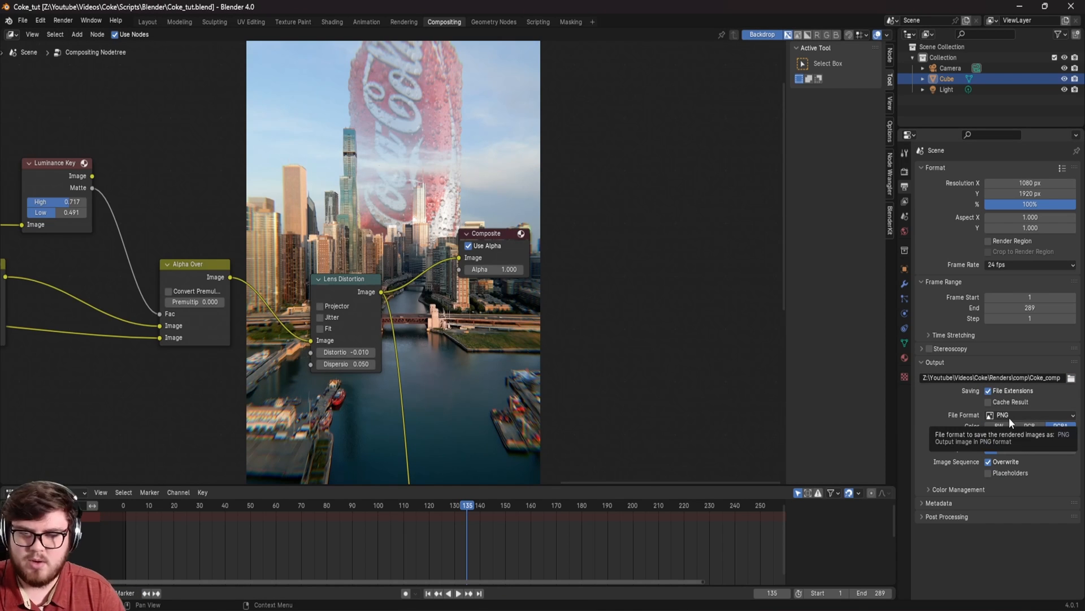
Set the output file format to FFmpeg Video with High Quality
left_click(1029, 414)
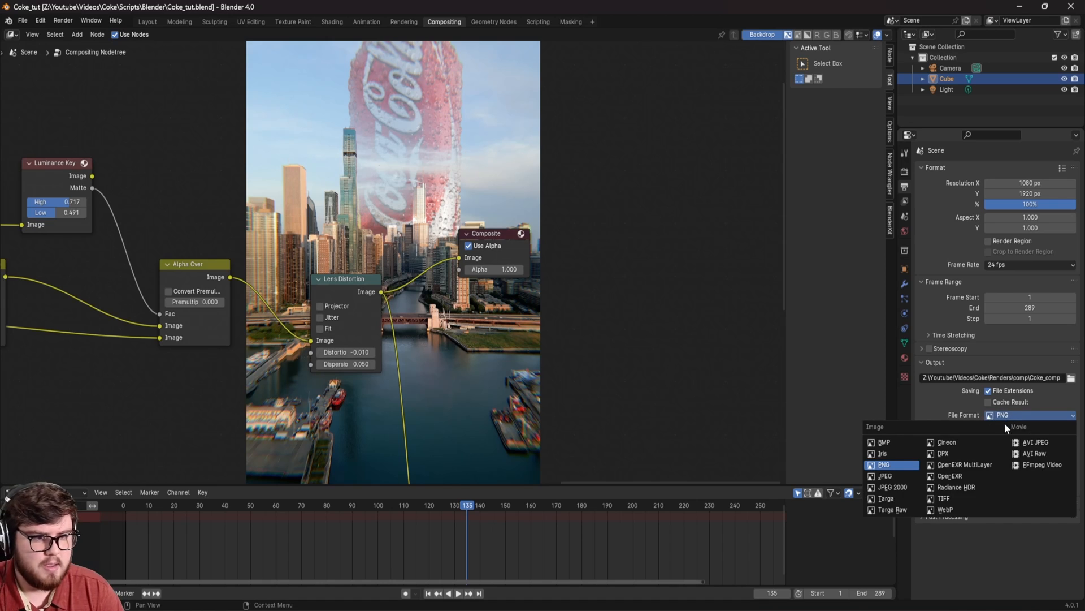
left_click(1041, 465)
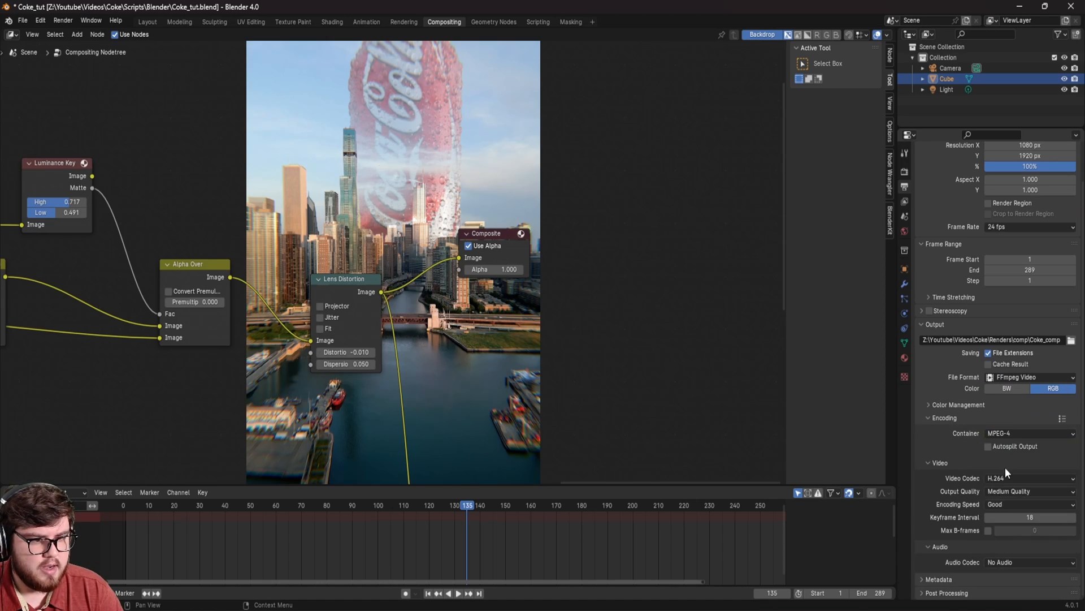
left_click(1029, 491)
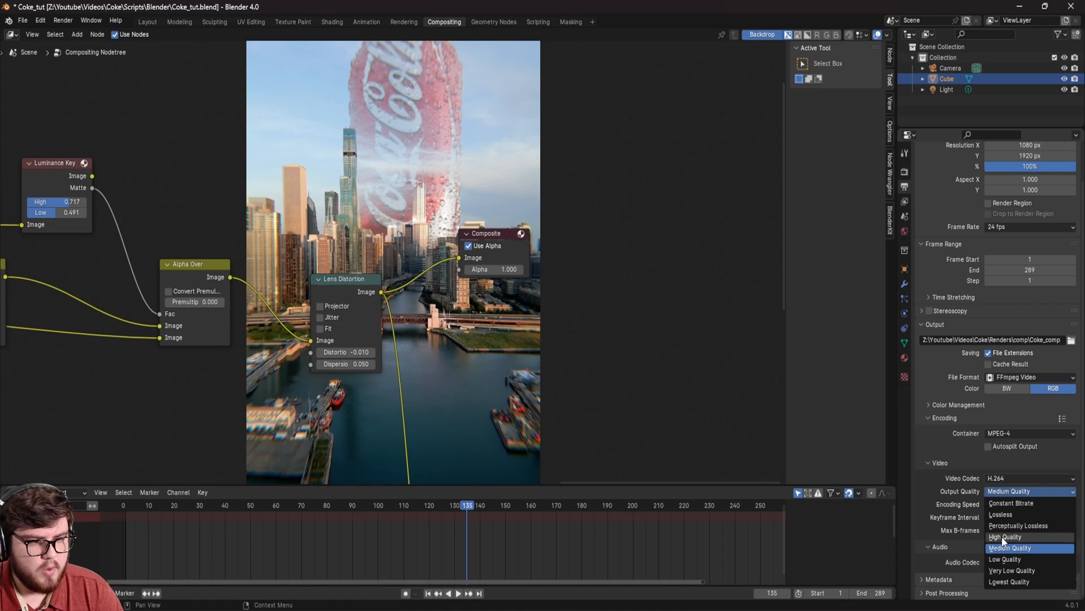
left_click(1010, 537)
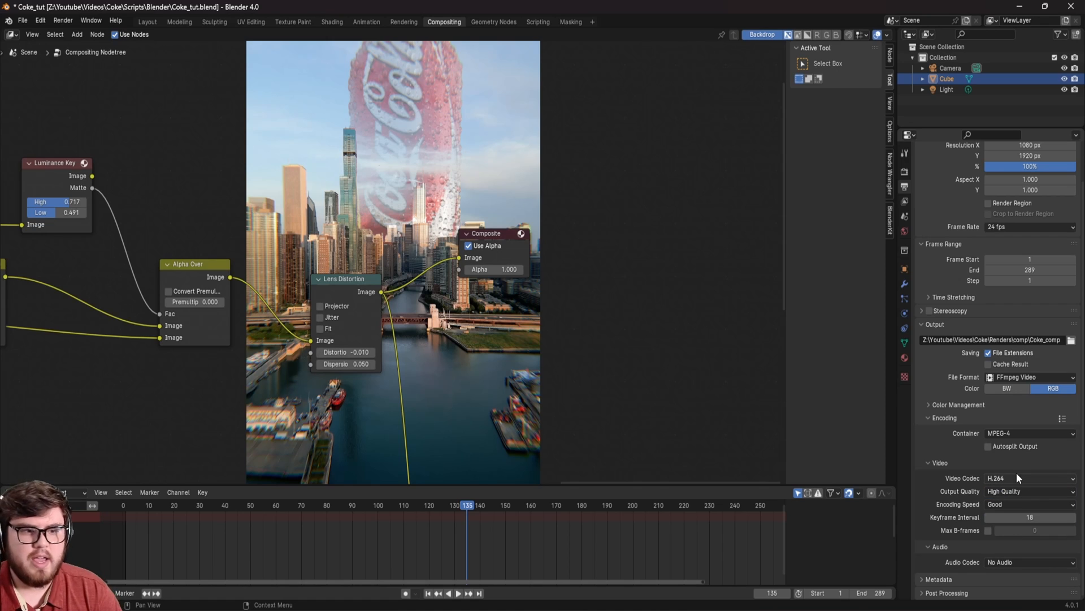